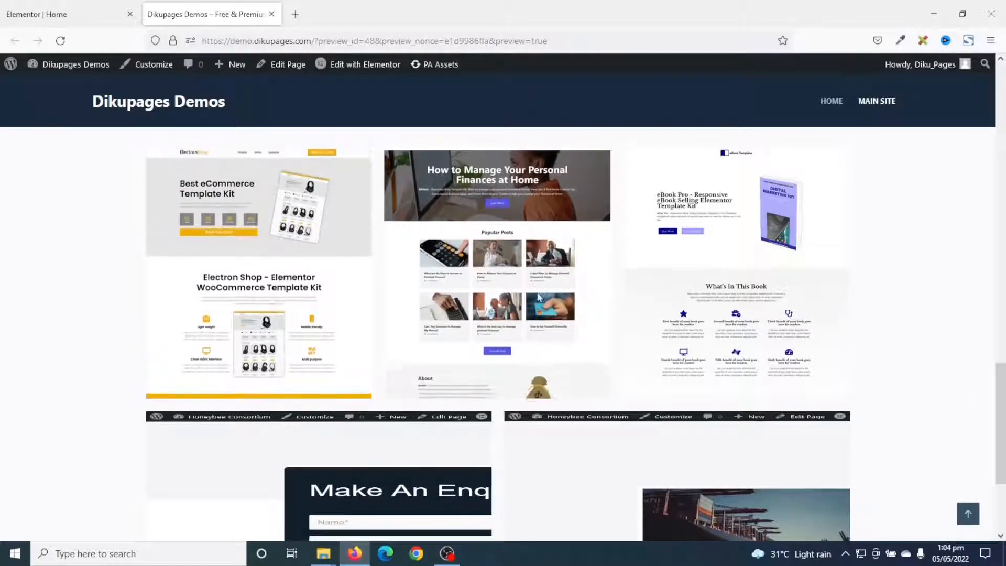
From Plugins > Add New, search 'premium', then install and activate Premium Addons for Elementor
{"action": "scroll", "scroll_direction": "down", "scroll_amount": 3}
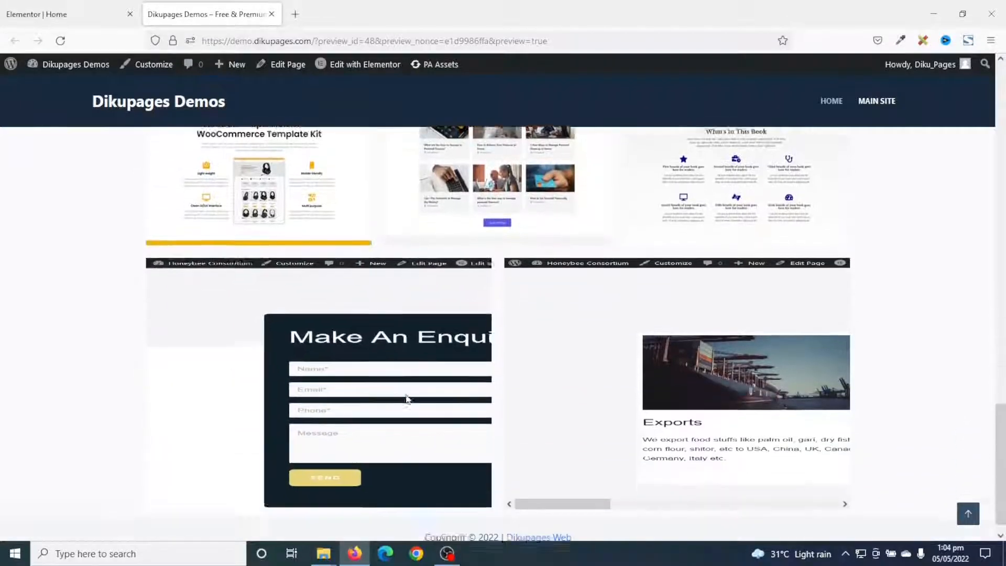
{"action": "scroll", "scroll_direction": "down", "scroll_amount": 3}
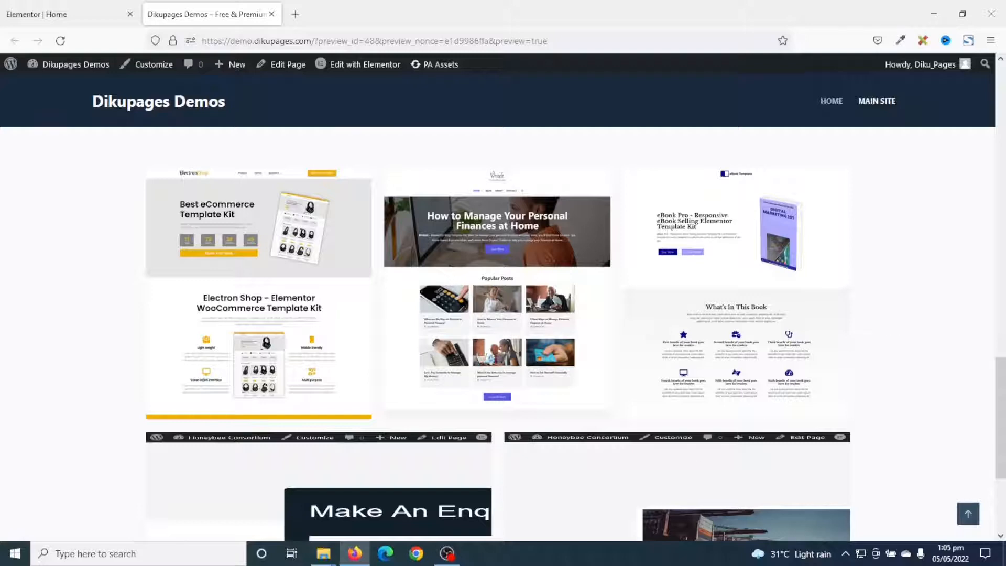
{"action": "scroll", "scroll_direction": "down", "scroll_amount": 3}
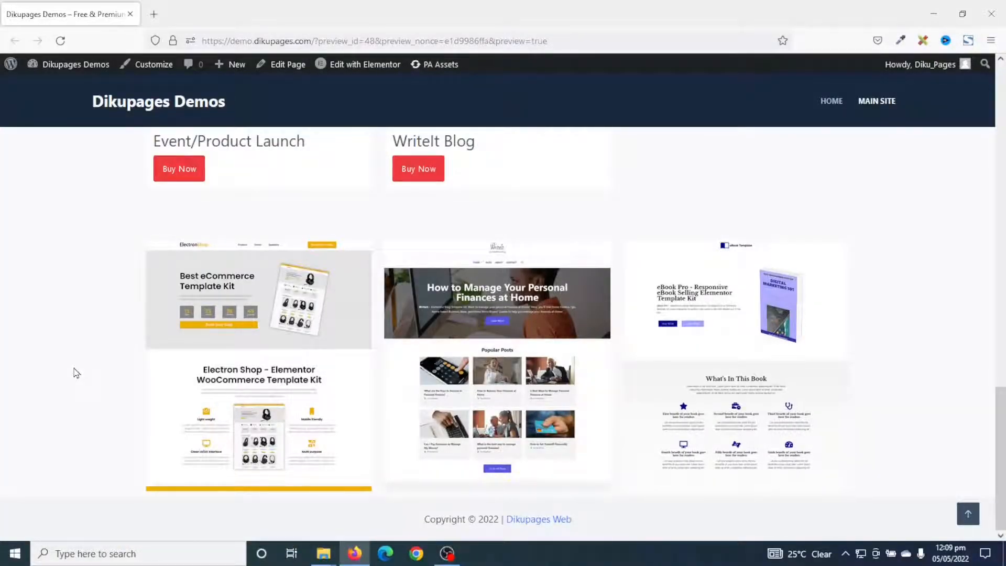
{"action": "left_click", "coordinate": [75, 64]}
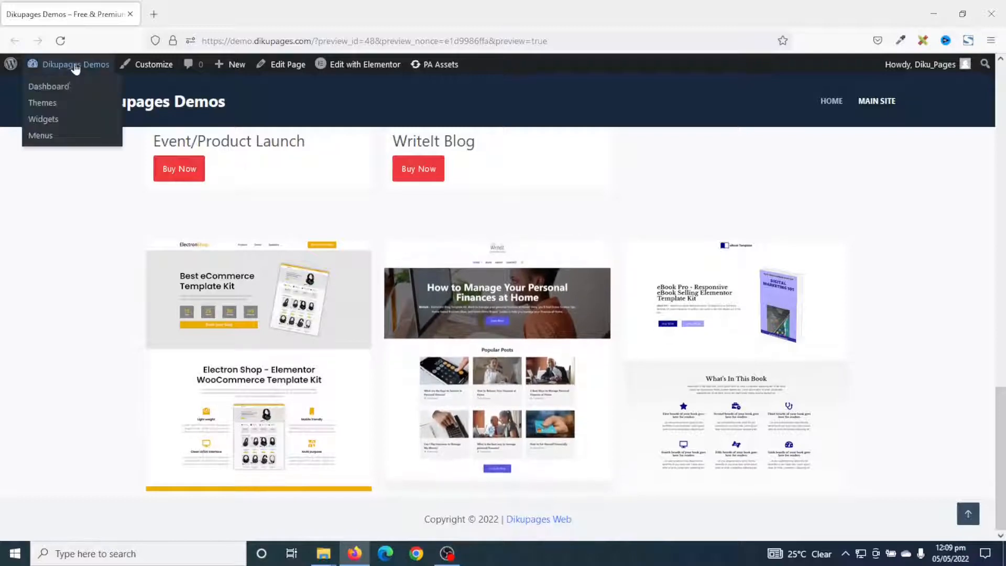
{"action": "left_click", "coordinate": [48, 86]}
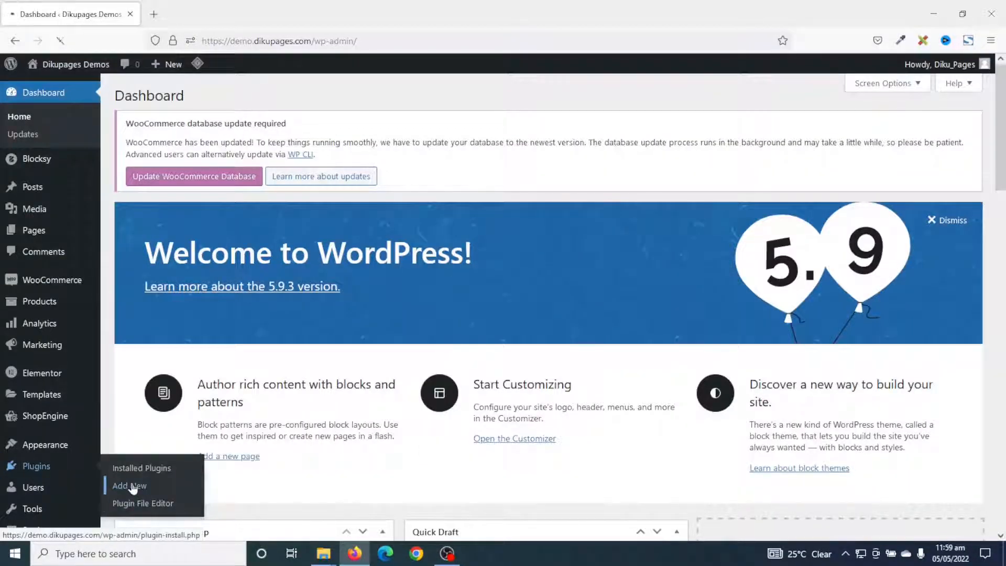
{"action": "left_click", "coordinate": [128, 486]}
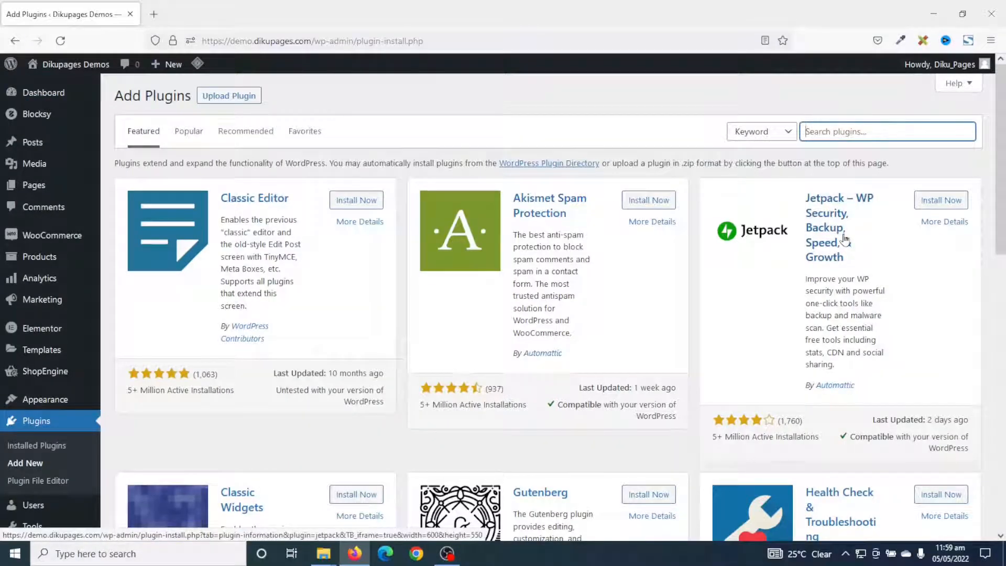
{"action": "type", "text": "premium addons"}
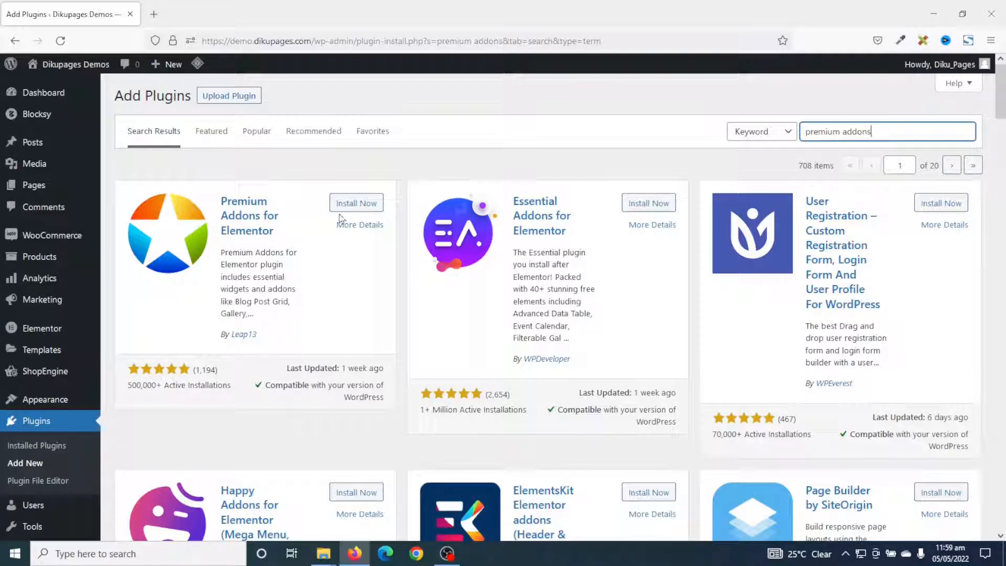
{"action": "left_click", "coordinate": [356, 202]}
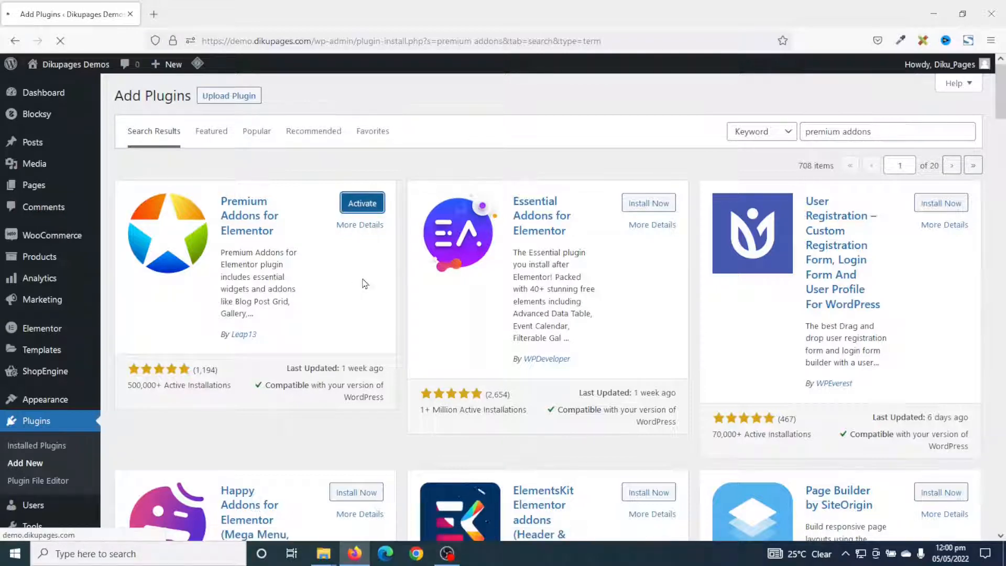
{"action": "left_click", "coordinate": [361, 203]}
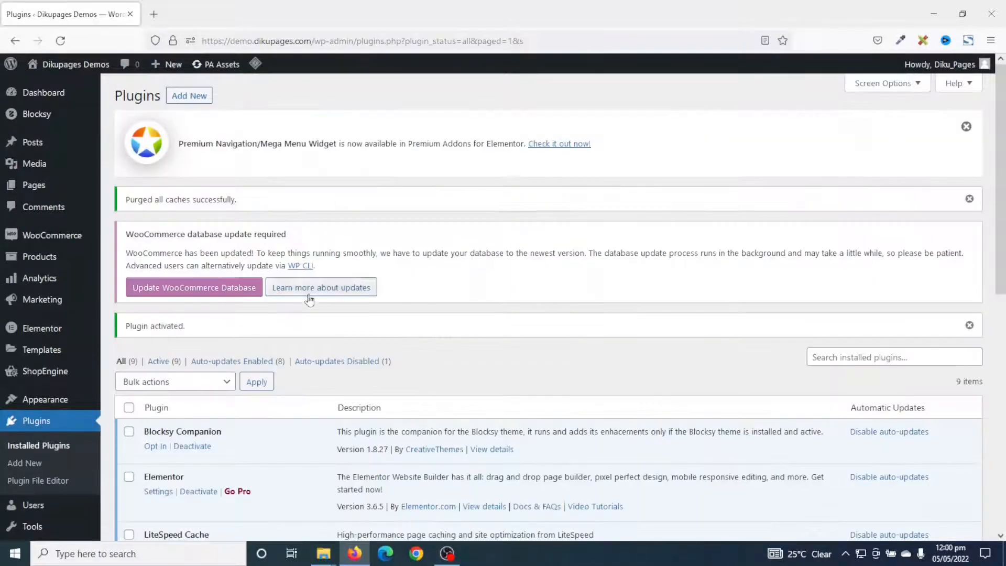
{"action": "mouse_move", "coordinate": [506, 372]}
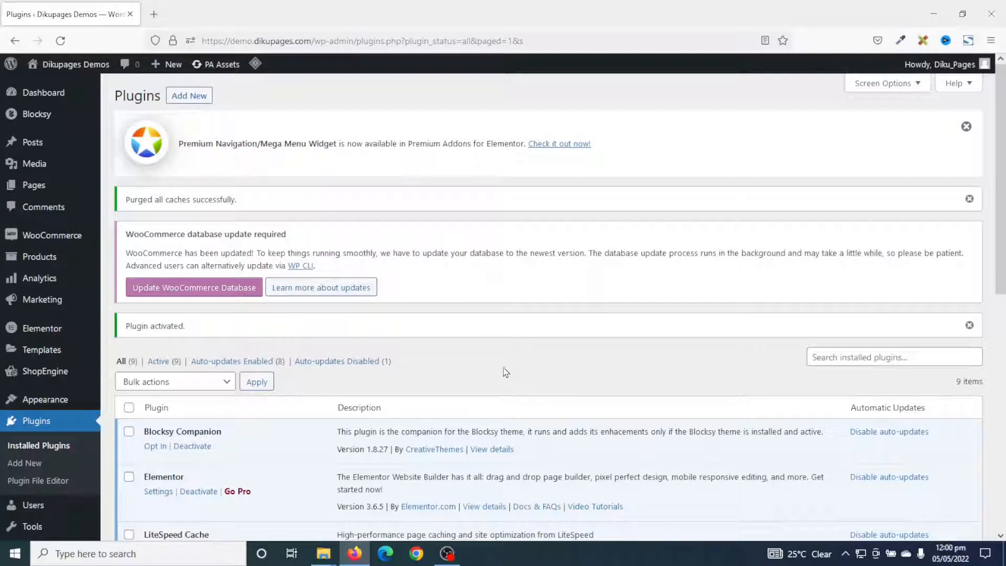
{"action": "mouse_move", "coordinate": [449, 413]}
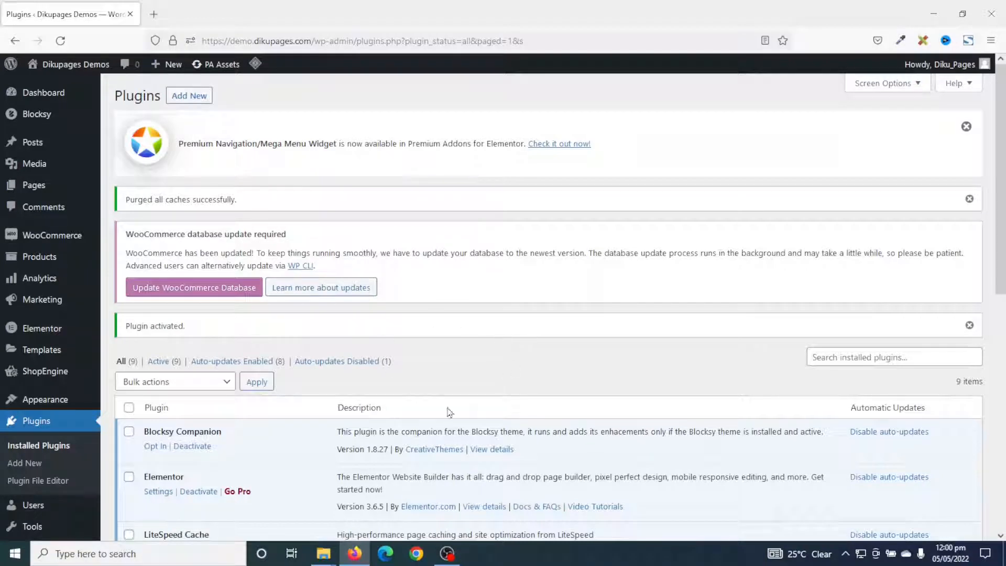
{"action": "mouse_move", "coordinate": [429, 407]}
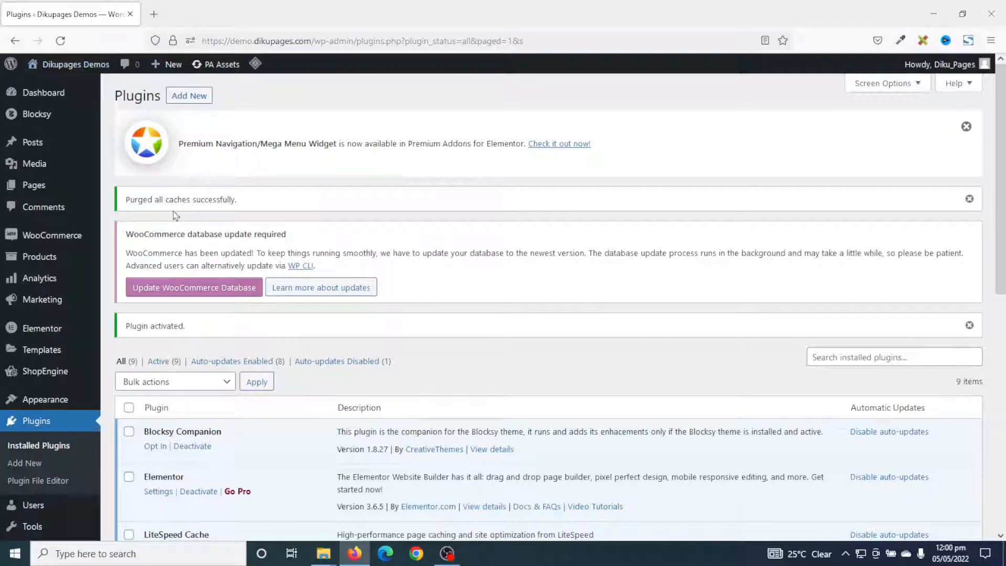
Visit the site's home page and open it in the Elementor editor
{"action": "left_click", "coordinate": [75, 63]}
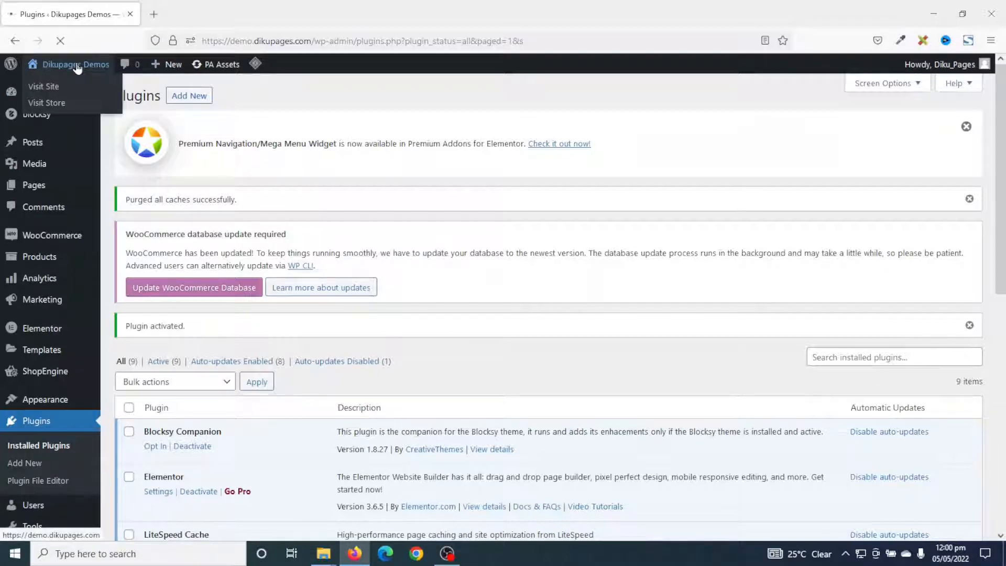
{"action": "left_click", "coordinate": [43, 86]}
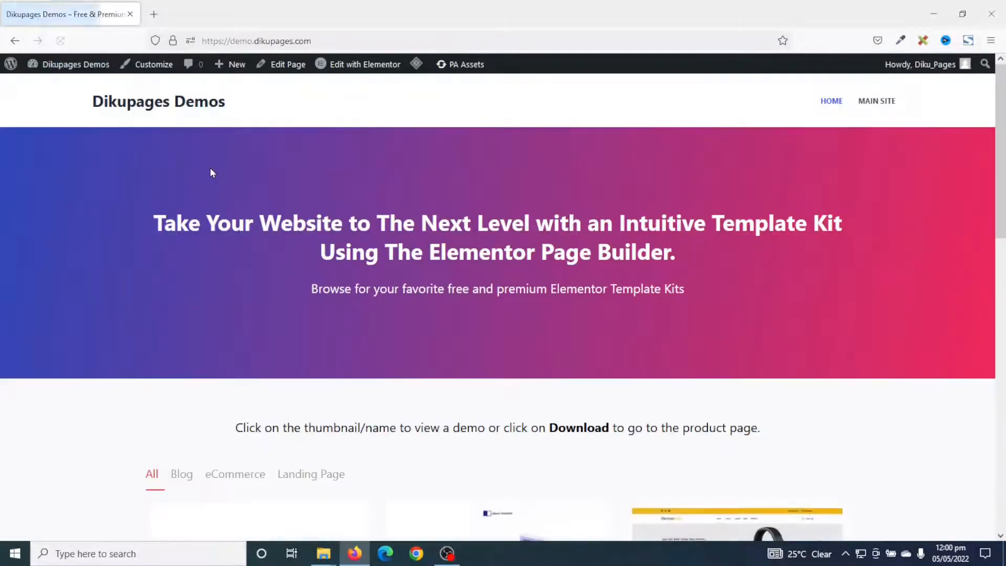
{"action": "left_click", "coordinate": [364, 64]}
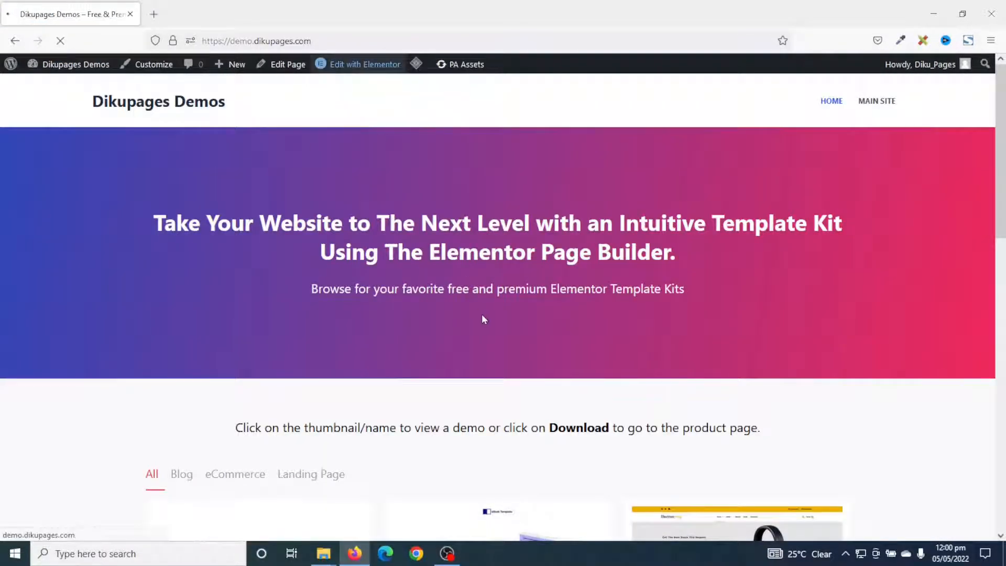
{"action": "left_click", "coordinate": [364, 64]}
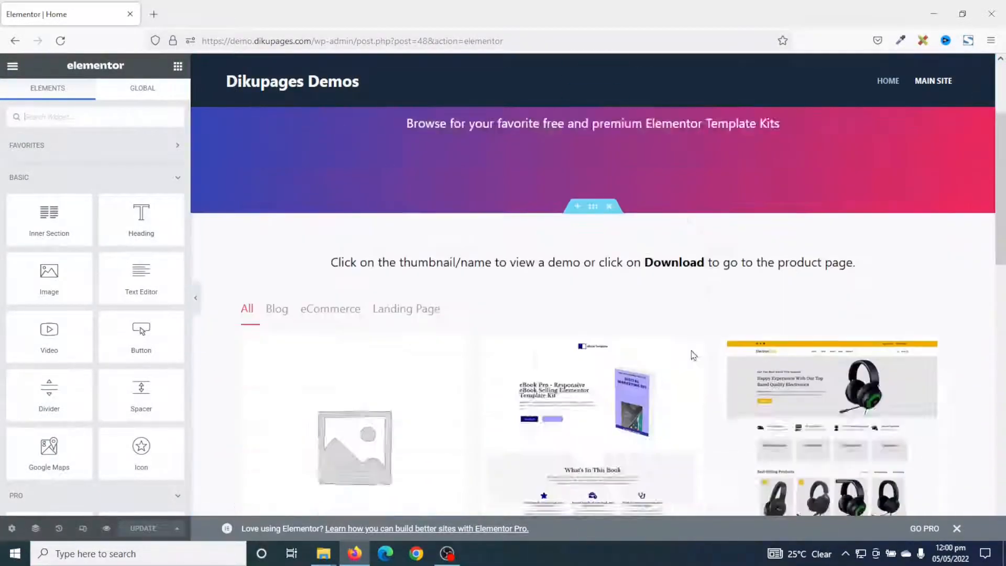
Add a new three-column section near the bottom of the page
{"action": "scroll", "scroll_direction": "down", "scroll_amount": 3}
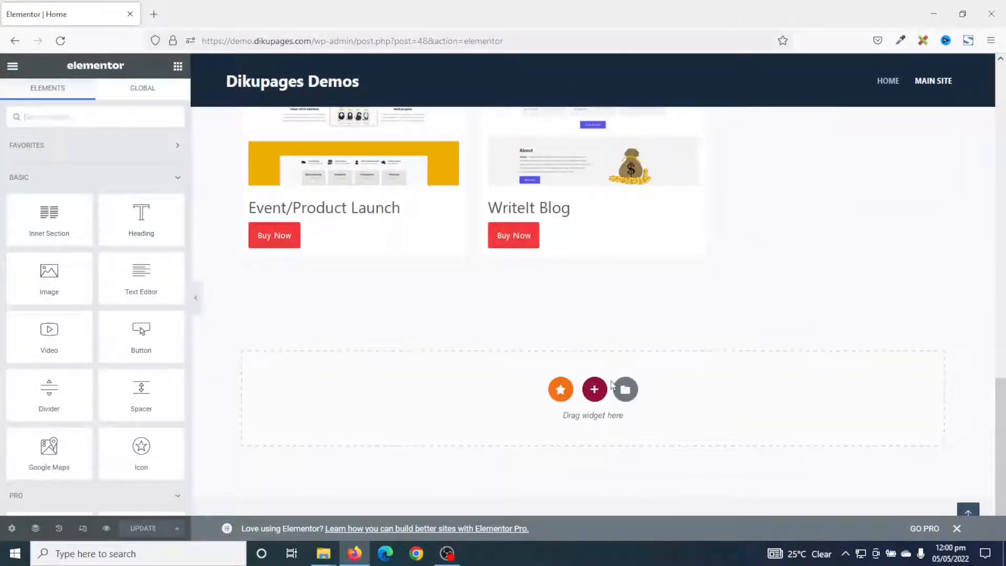
{"action": "left_click", "coordinate": [594, 389]}
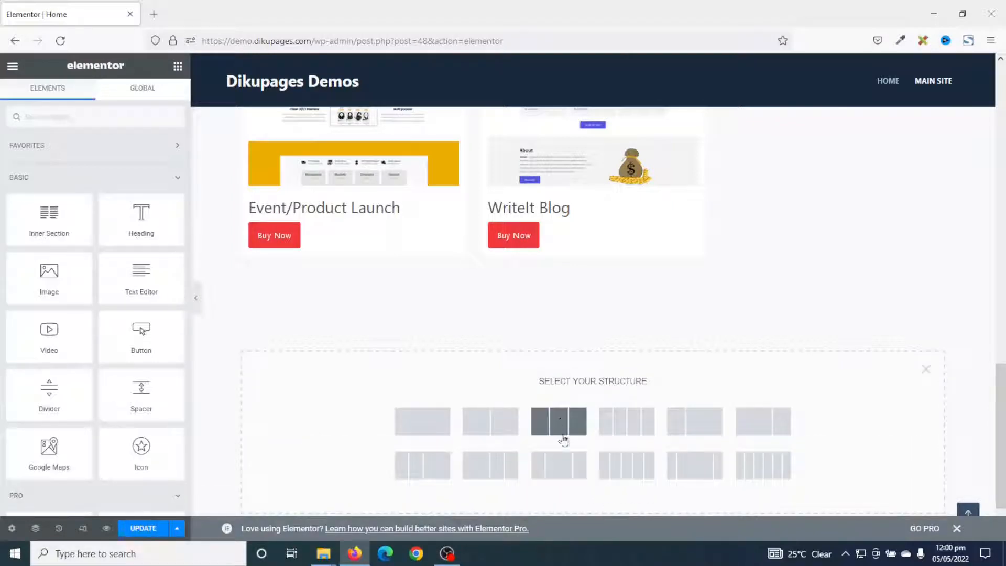
{"action": "left_click", "coordinate": [558, 421]}
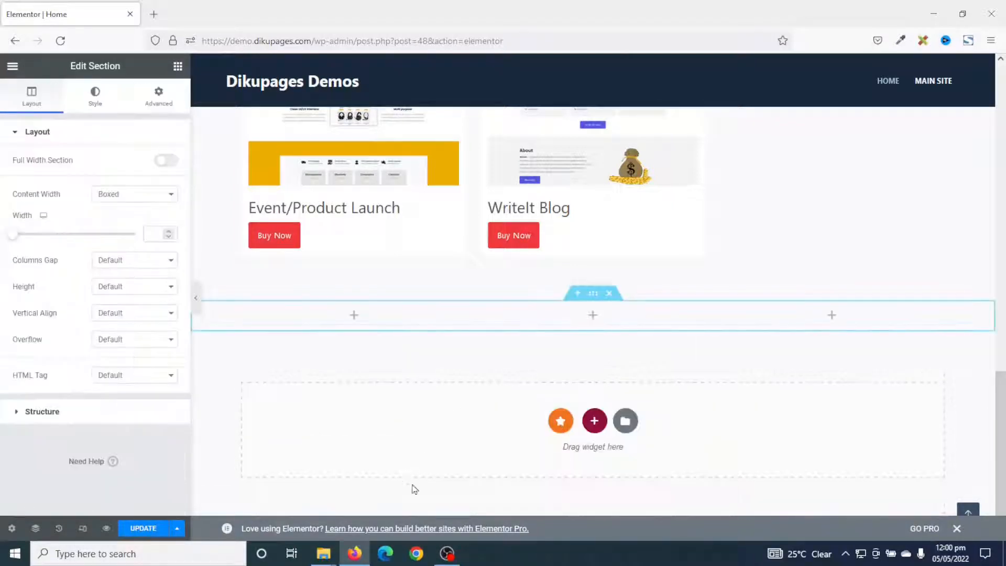
Place a Premium Image Scroll widget in column one showing the Electron Shop screenshot
{"action": "left_click", "coordinate": [178, 66]}
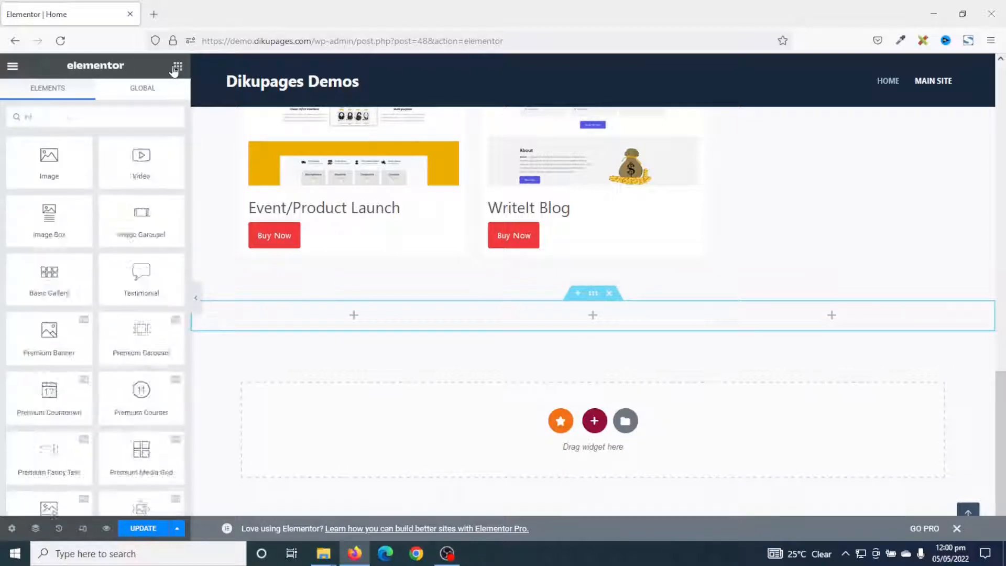
{"action": "type", "text": "image scr"}
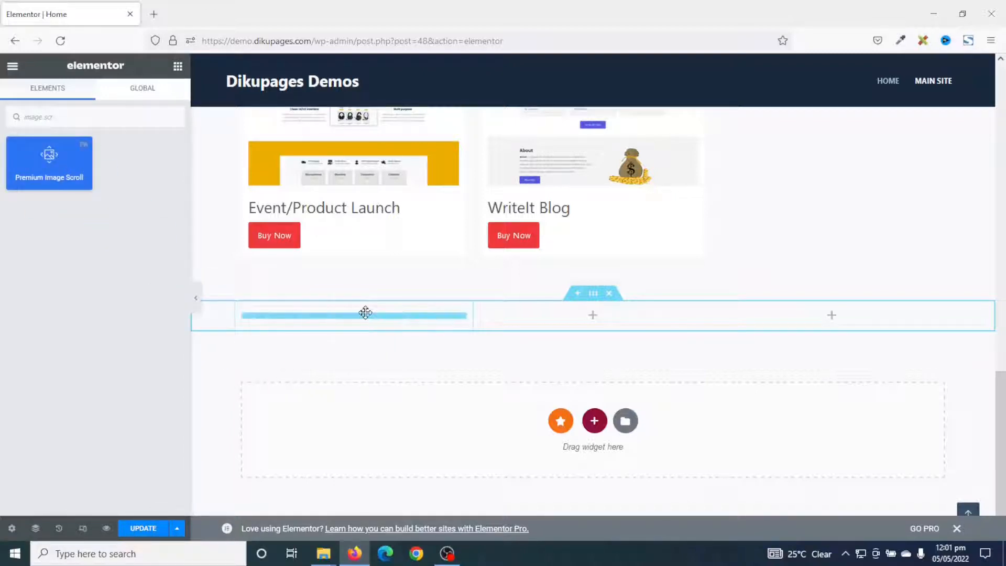
{"action": "left_click", "coordinate": [353, 314]}
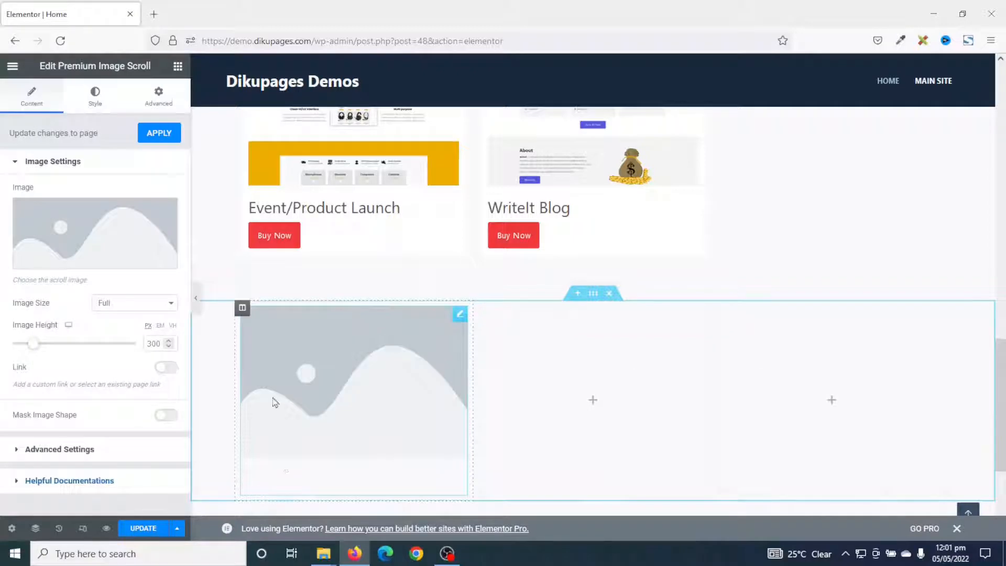
{"action": "left_click", "coordinate": [95, 233]}
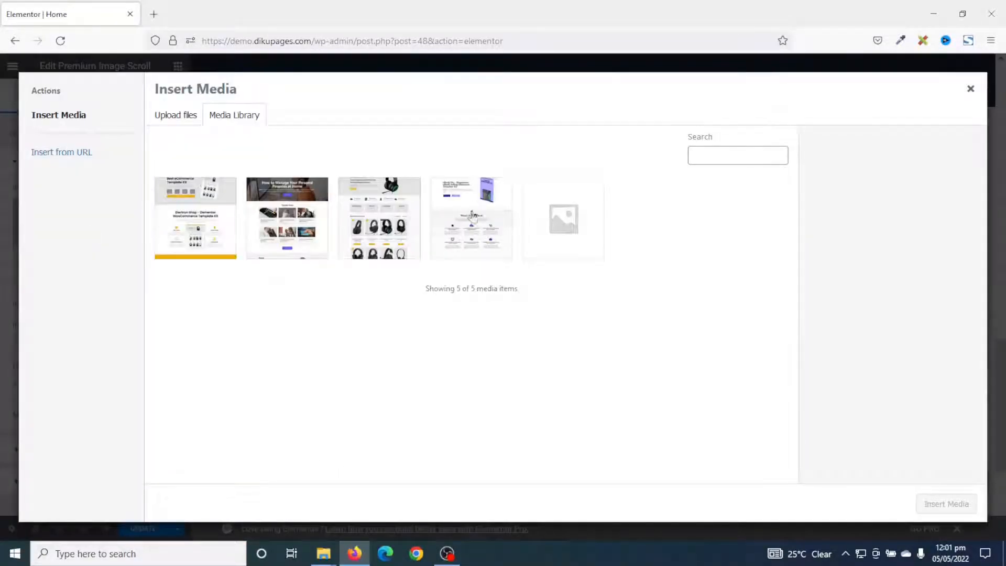
{"action": "left_click", "coordinate": [195, 217]}
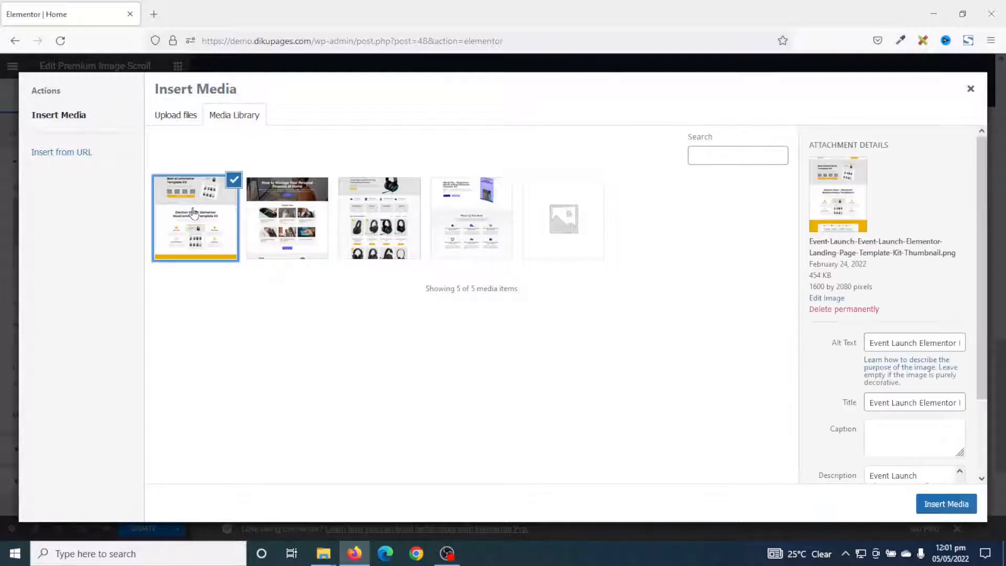
{"action": "left_click", "coordinate": [944, 504]}
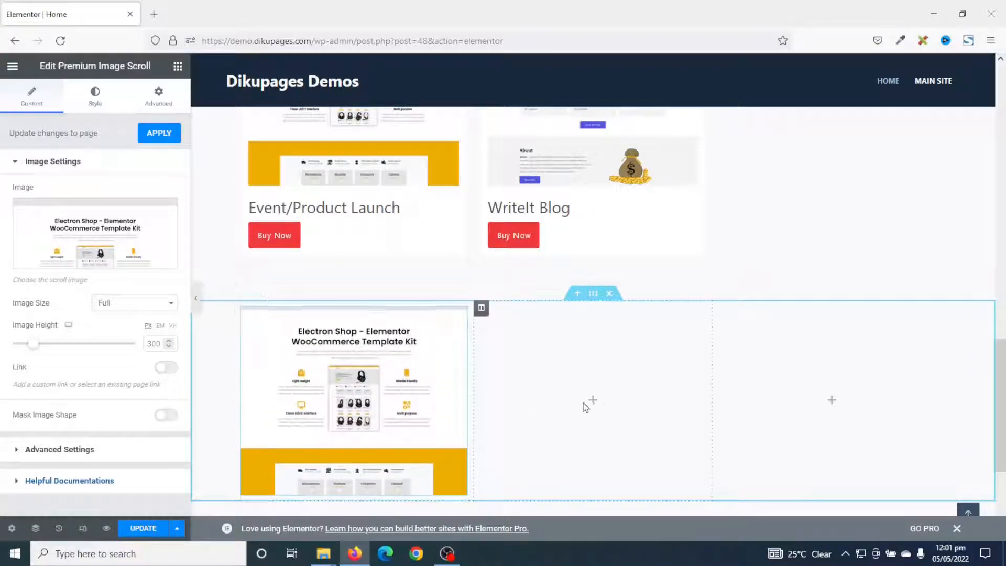
Keep the screenshot at full image size and set its height to 400px
{"action": "left_click", "coordinate": [133, 303]}
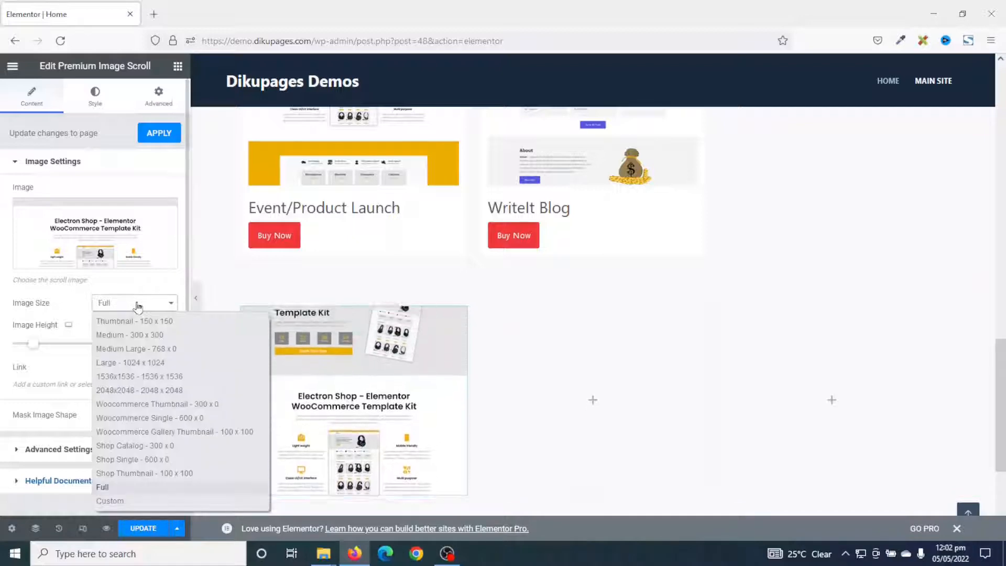
{"action": "left_click", "coordinate": [101, 486]}
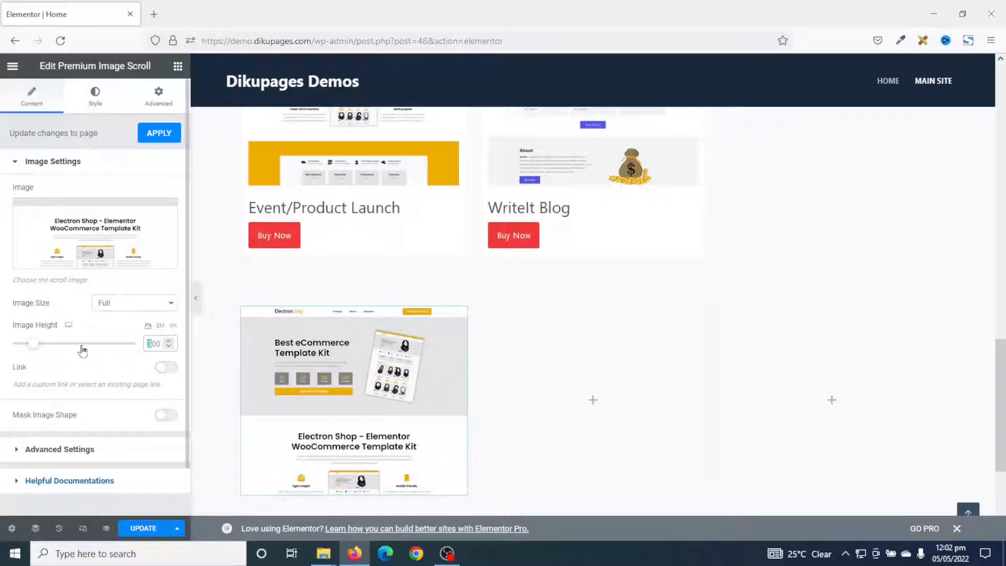
{"action": "left_click_drag", "start_coordinate": [34, 343], "coordinate": [54, 344]}
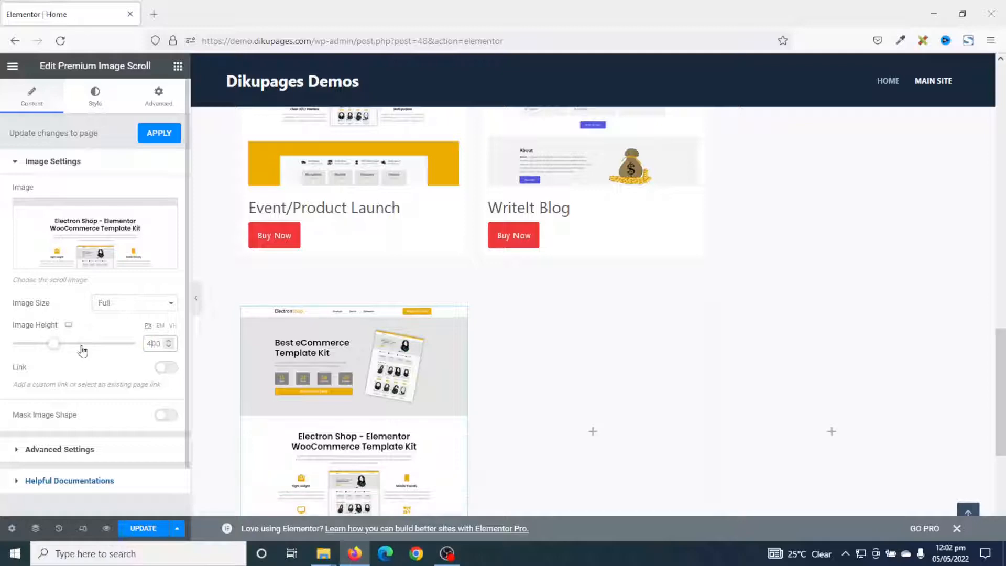
{"action": "scroll", "scroll_direction": "down", "scroll_amount": 3}
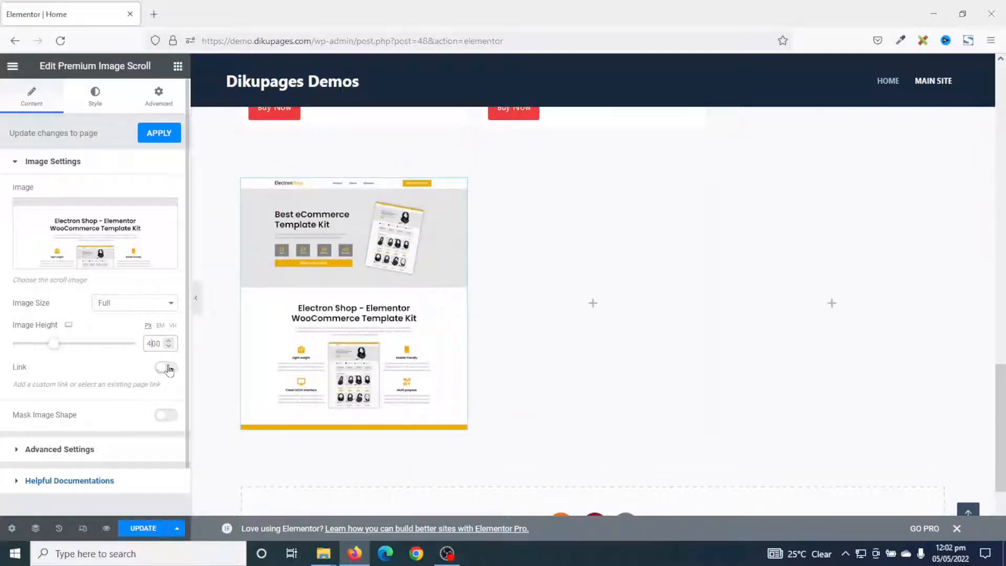
Toggle the link on, choose Existing Page, then switch the link off again
{"action": "left_click", "coordinate": [166, 367]}
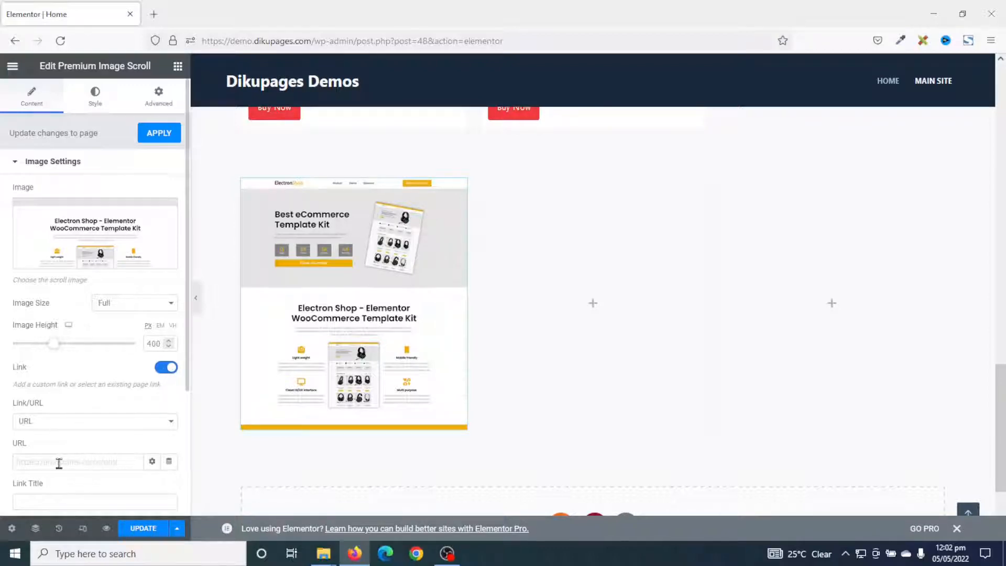
{"action": "left_click", "coordinate": [94, 421]}
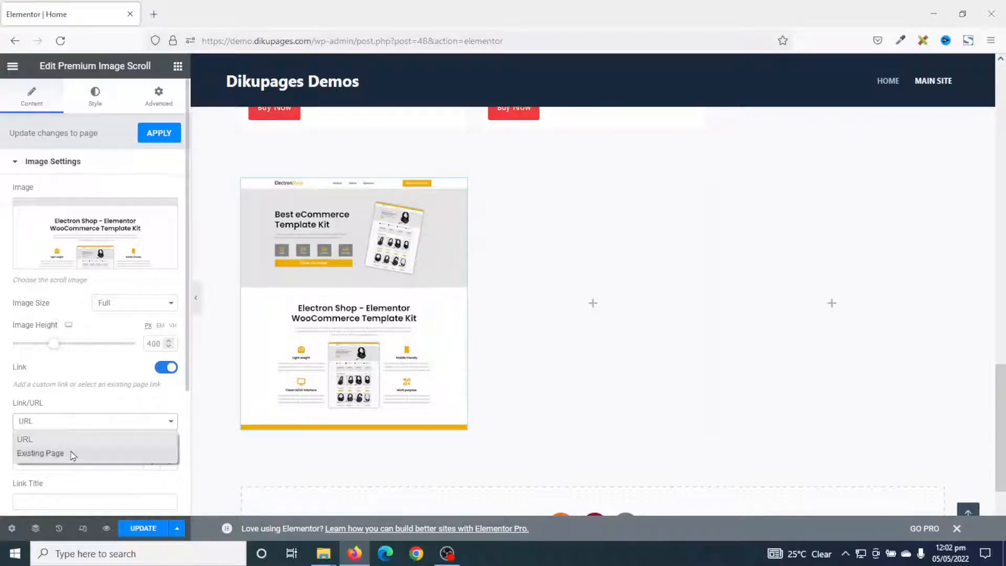
{"action": "left_click", "coordinate": [40, 453]}
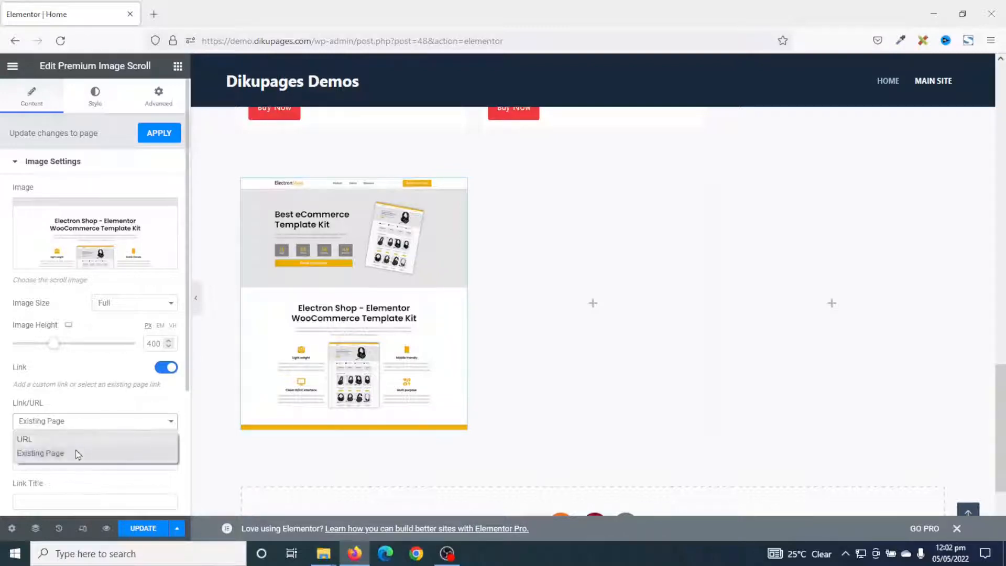
{"action": "left_click", "coordinate": [165, 367]}
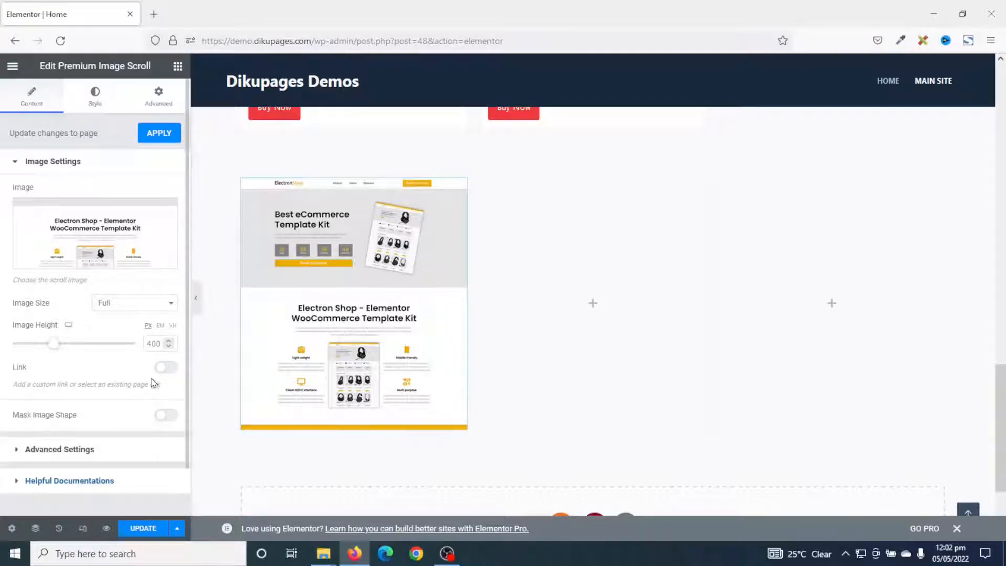
{"action": "scroll", "scroll_direction": "down", "scroll_amount": 3}
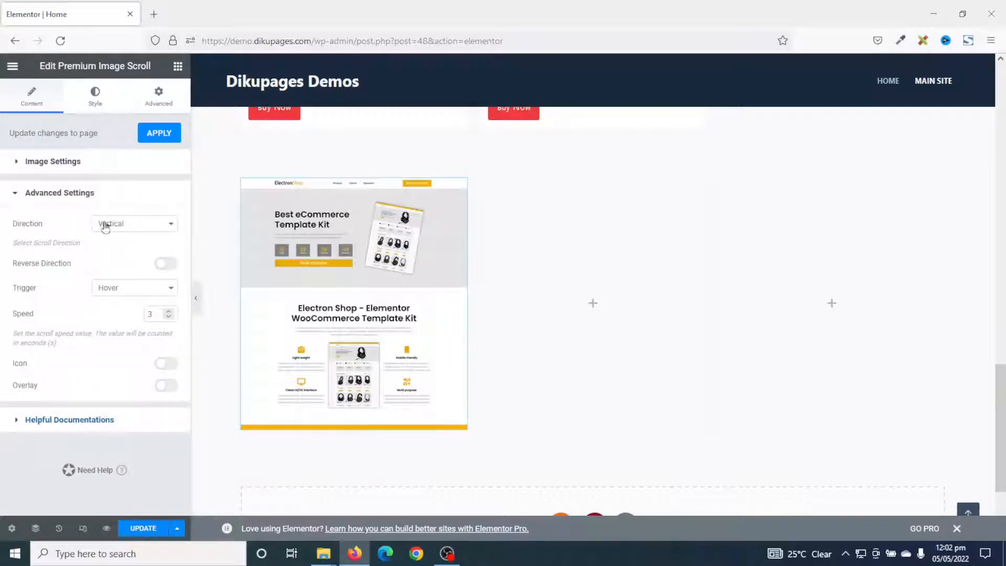
{"action": "left_click", "coordinate": [134, 224]}
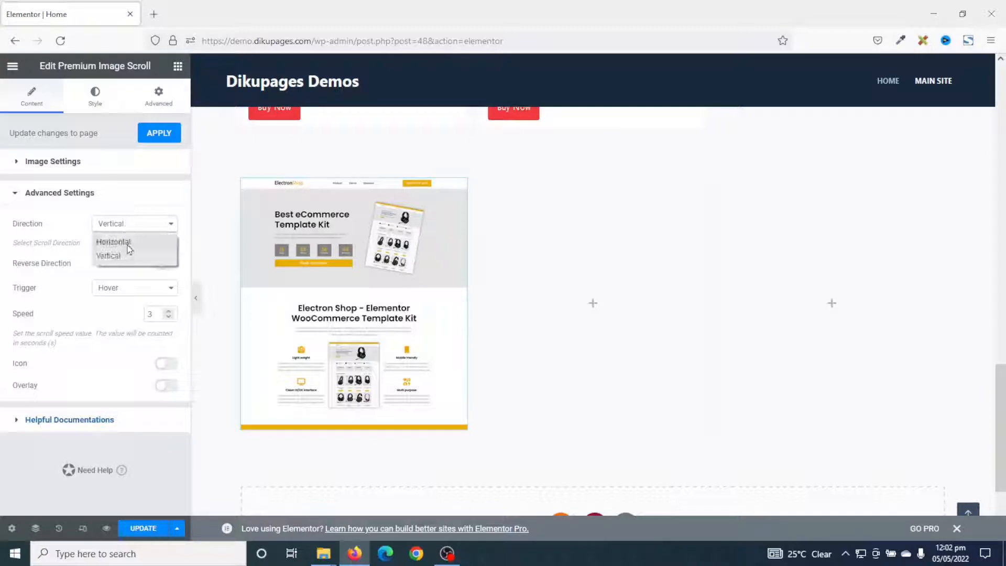
{"action": "left_click", "coordinate": [112, 243]}
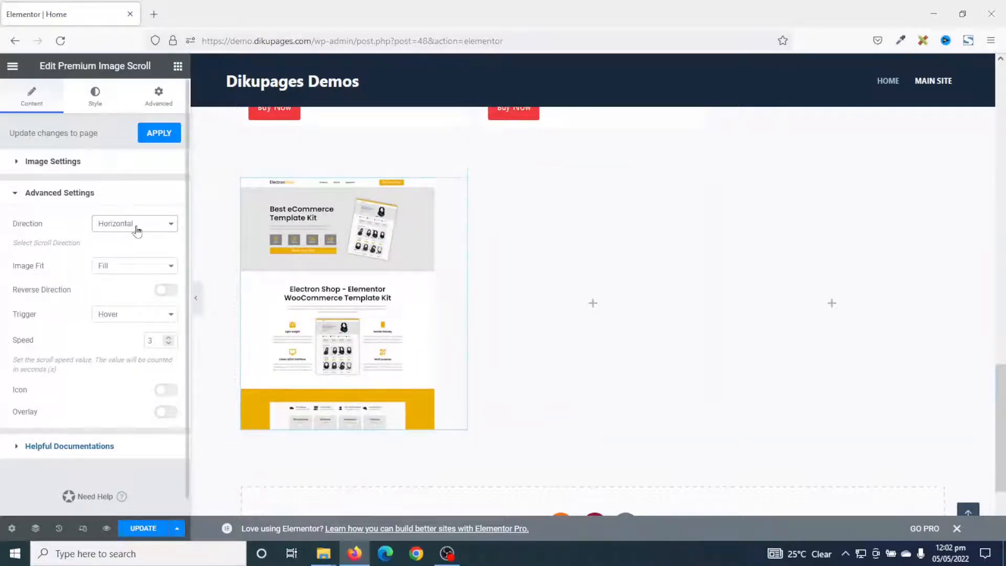
{"action": "left_click", "coordinate": [135, 223]}
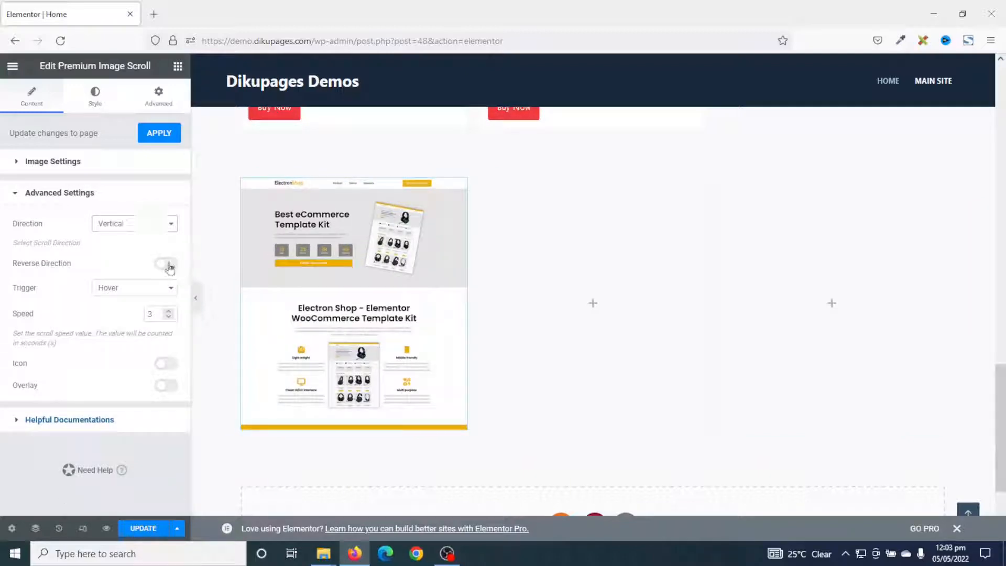
{"action": "left_click", "coordinate": [166, 263]}
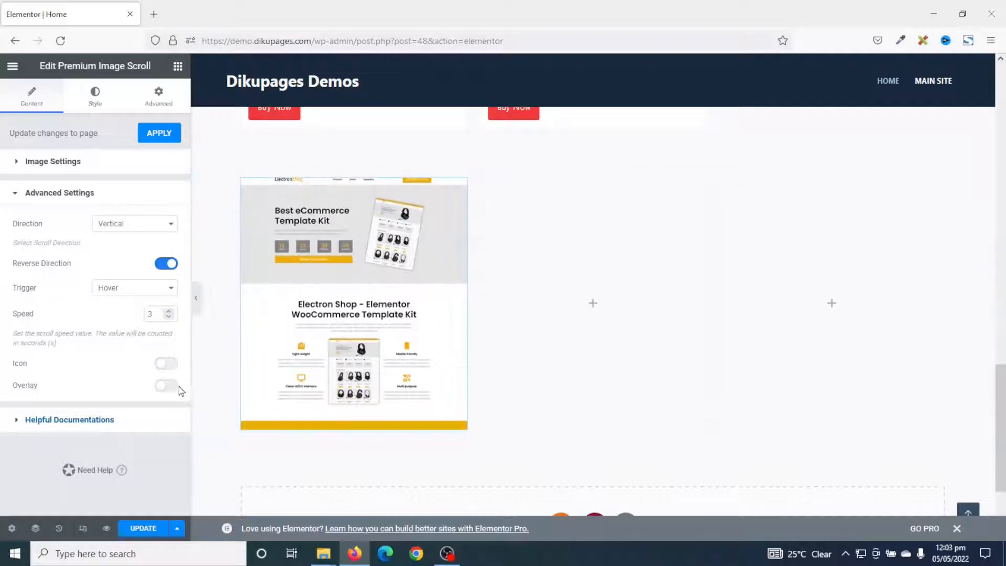
{"action": "left_click", "coordinate": [165, 263]}
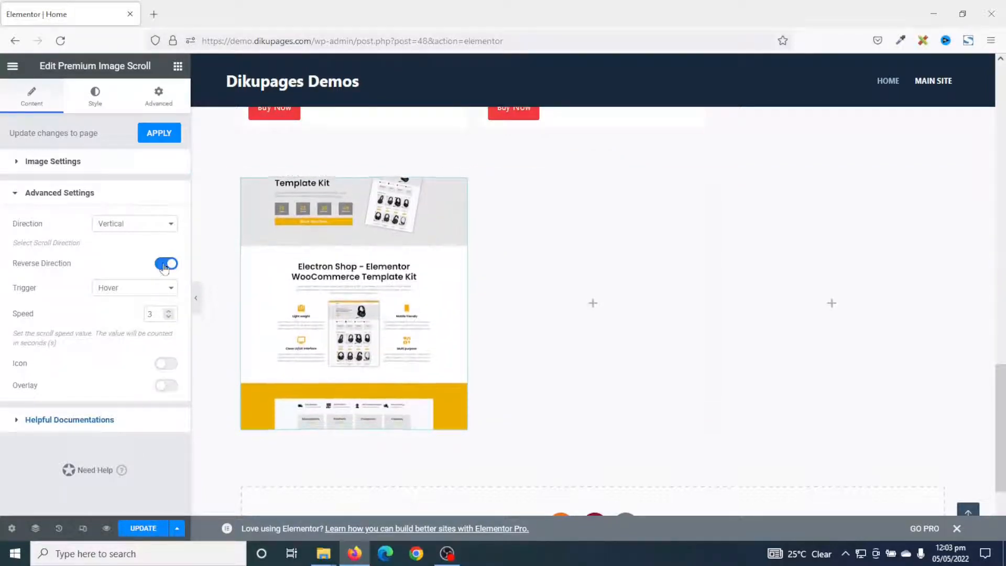
{"action": "left_click", "coordinate": [165, 264]}
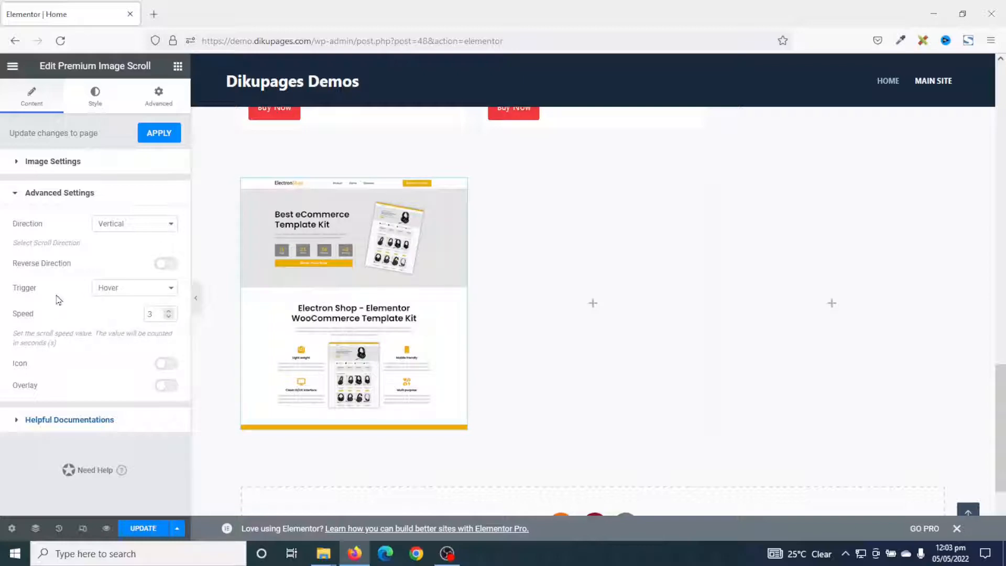
{"action": "mouse_move", "coordinate": [109, 296]}
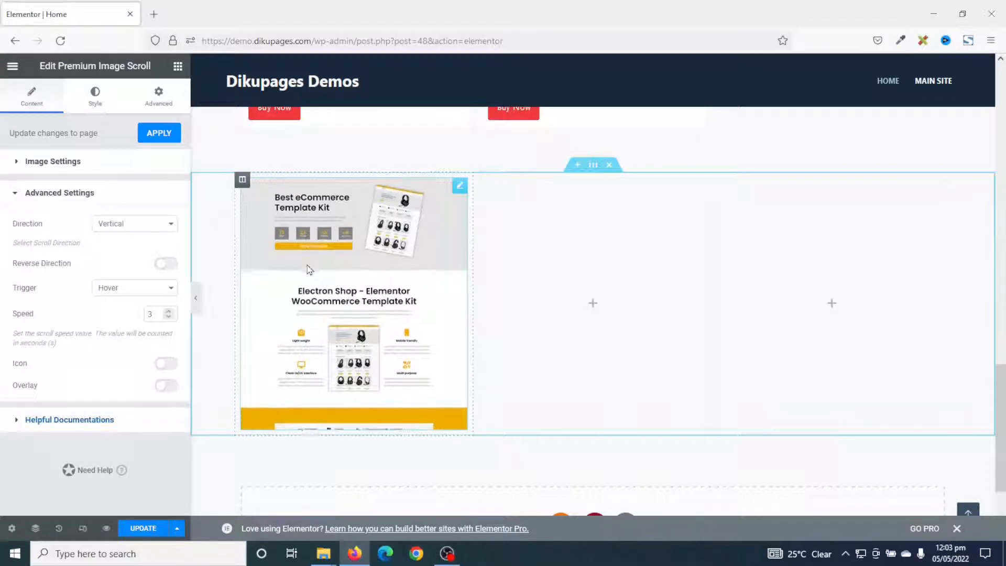
{"action": "left_click", "coordinate": [133, 287]}
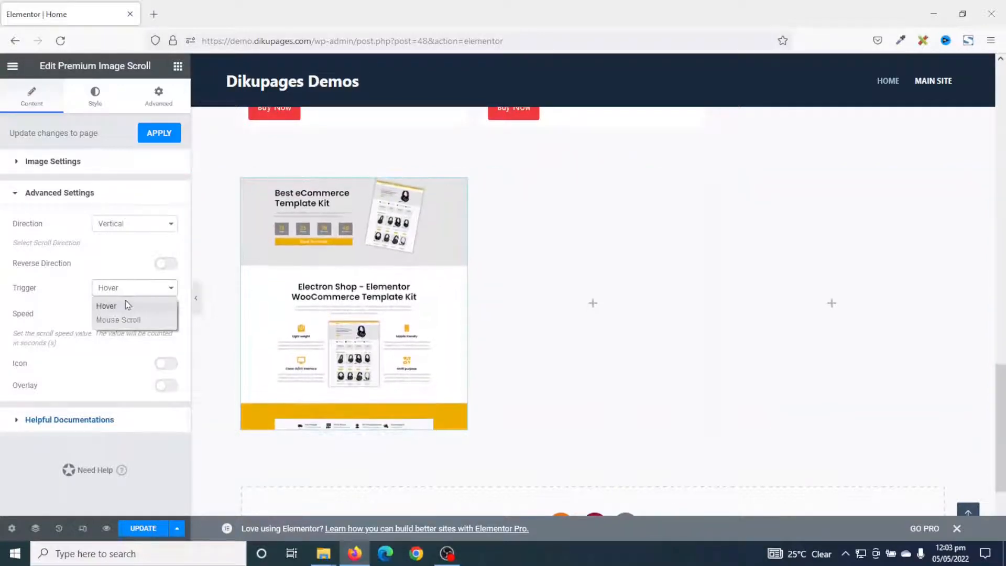
{"action": "left_click", "coordinate": [118, 319]}
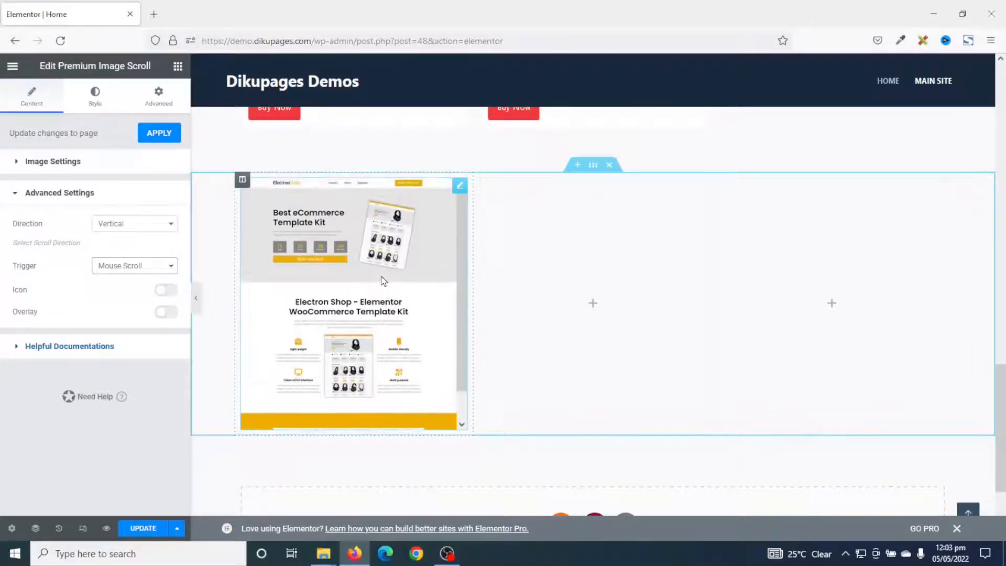
{"action": "left_click", "coordinate": [134, 265]}
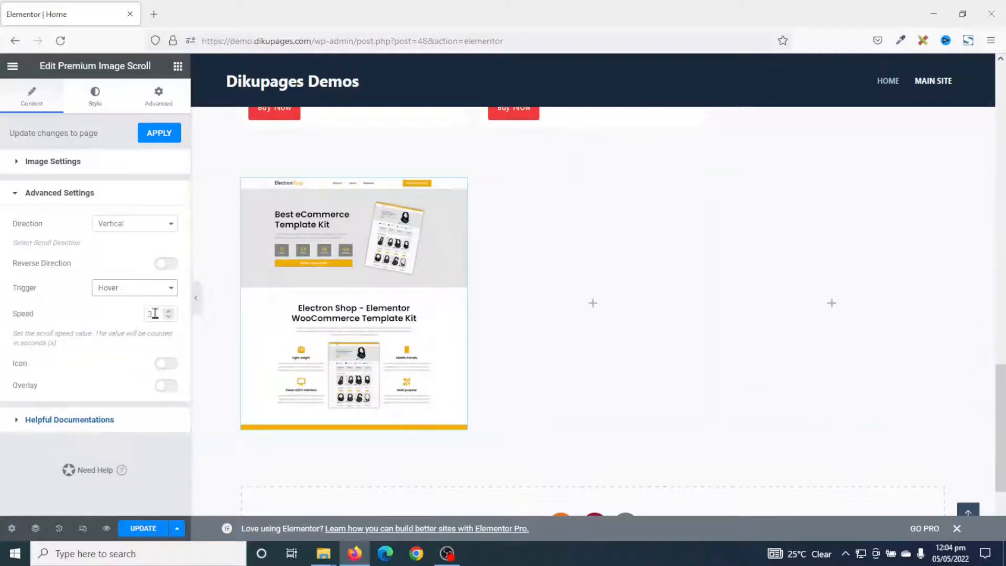
{"action": "left_click", "coordinate": [169, 311]}
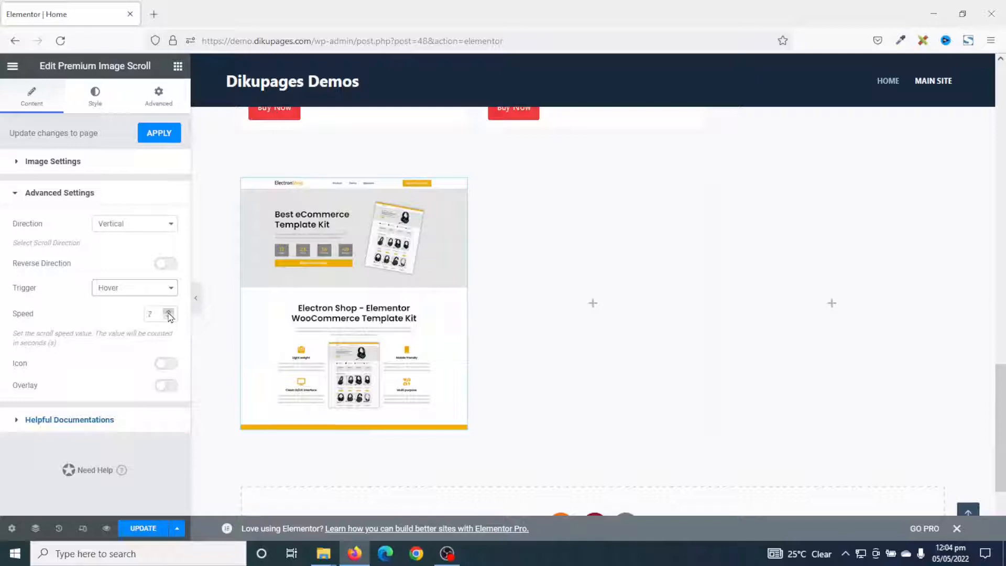
{"action": "left_click", "coordinate": [169, 311]}
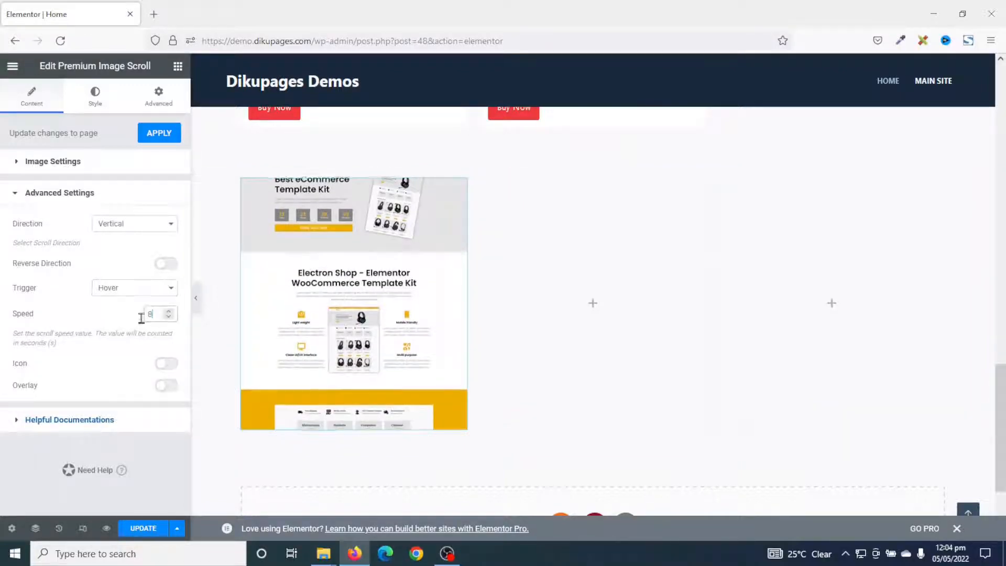
{"action": "type", "text": "3"}
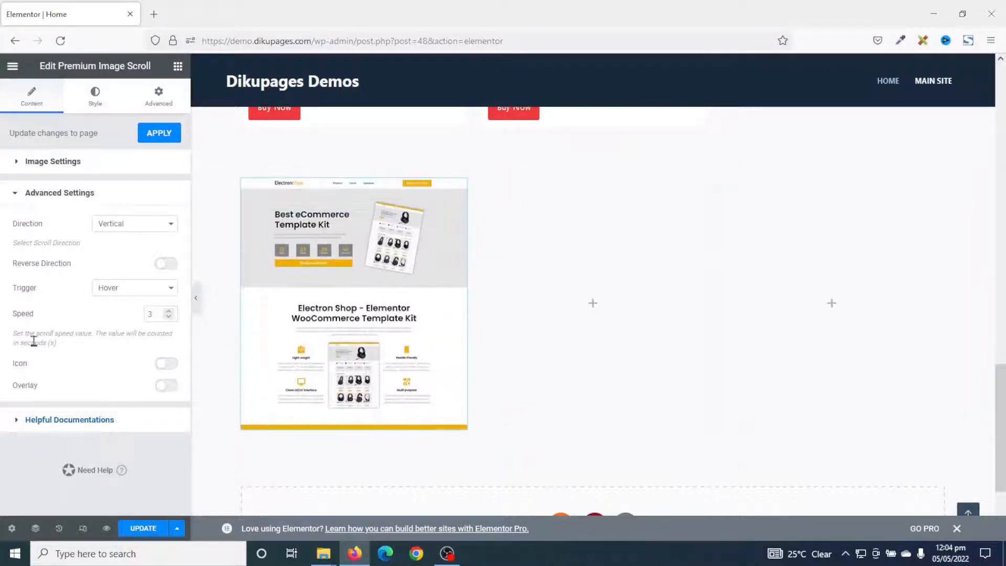
{"action": "left_click", "coordinate": [166, 363]}
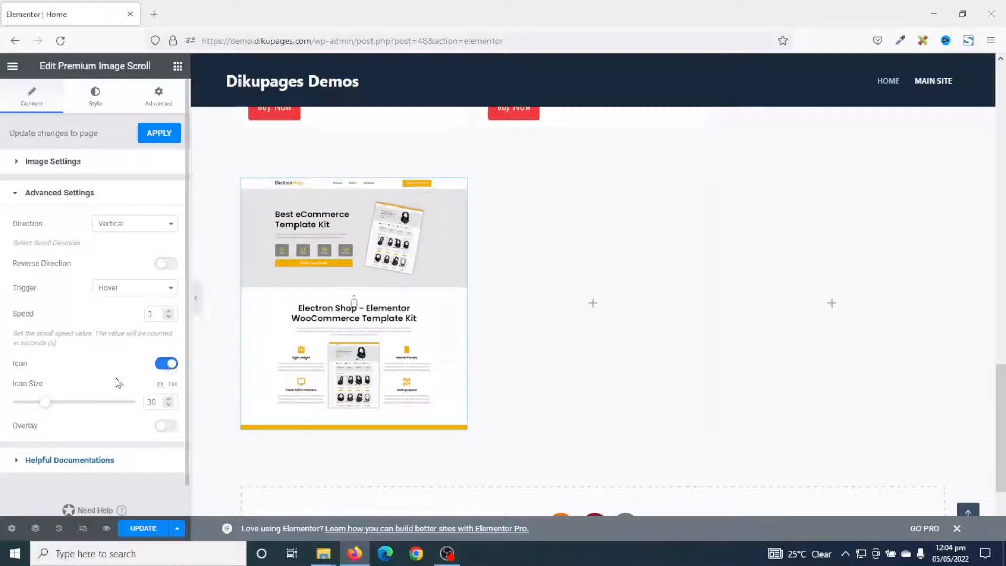
{"action": "left_click", "coordinate": [154, 402]}
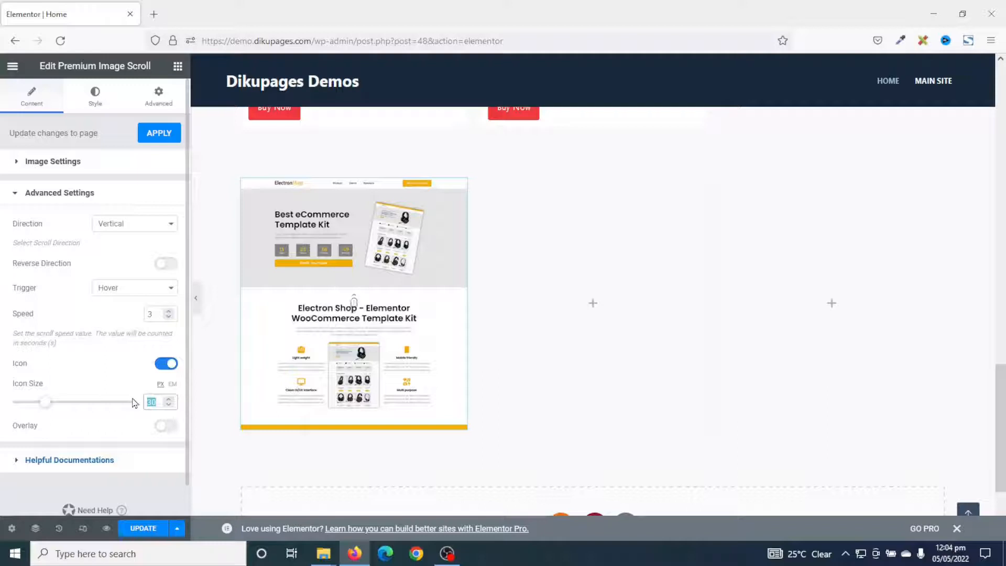
{"action": "left_click_drag", "start_coordinate": [45, 402], "coordinate": [135, 402]}
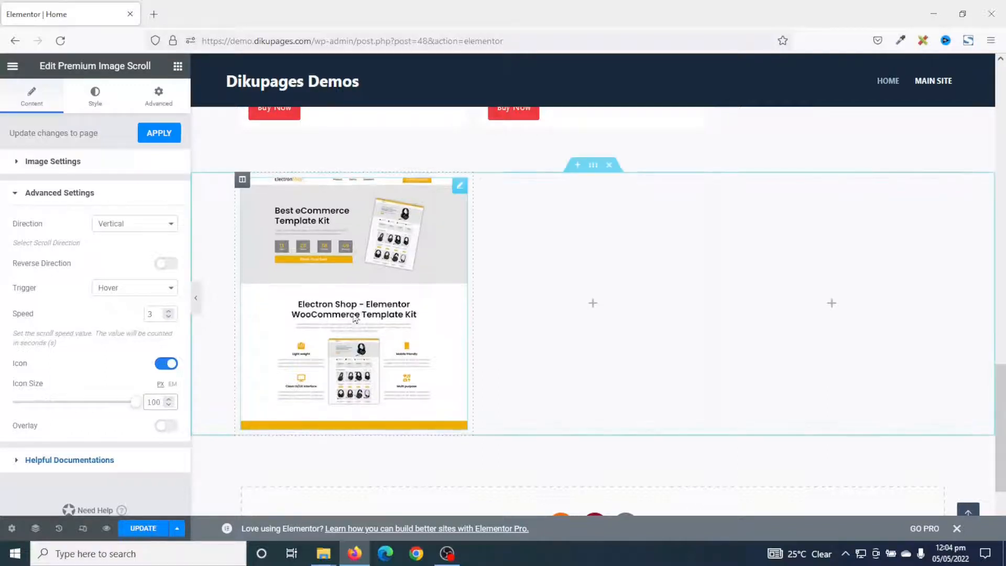
{"action": "mouse_move", "coordinate": [329, 235]}
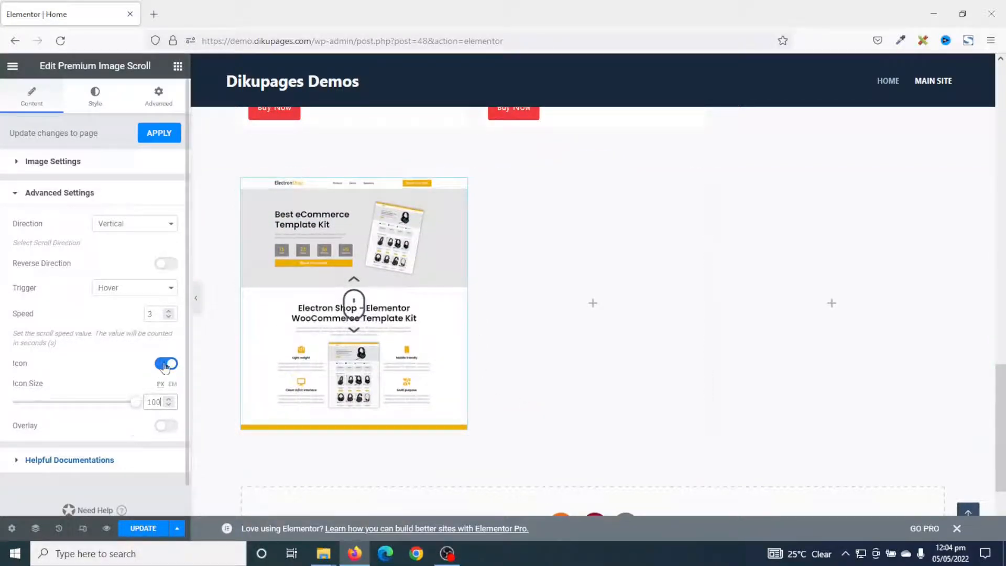
{"action": "left_click", "coordinate": [166, 363]}
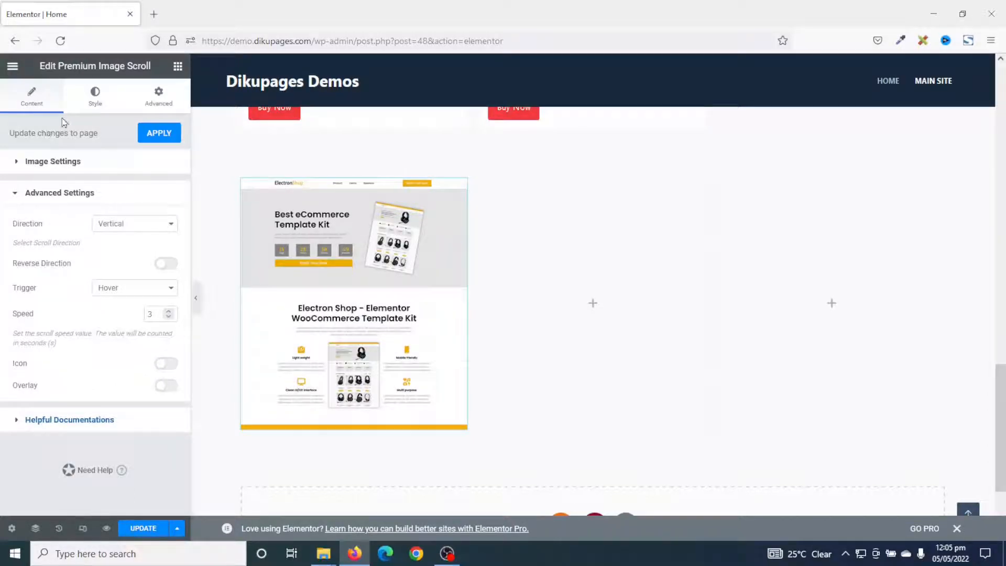
Duplicate the middle column through its right-click menu
{"action": "left_click", "coordinate": [94, 97]}
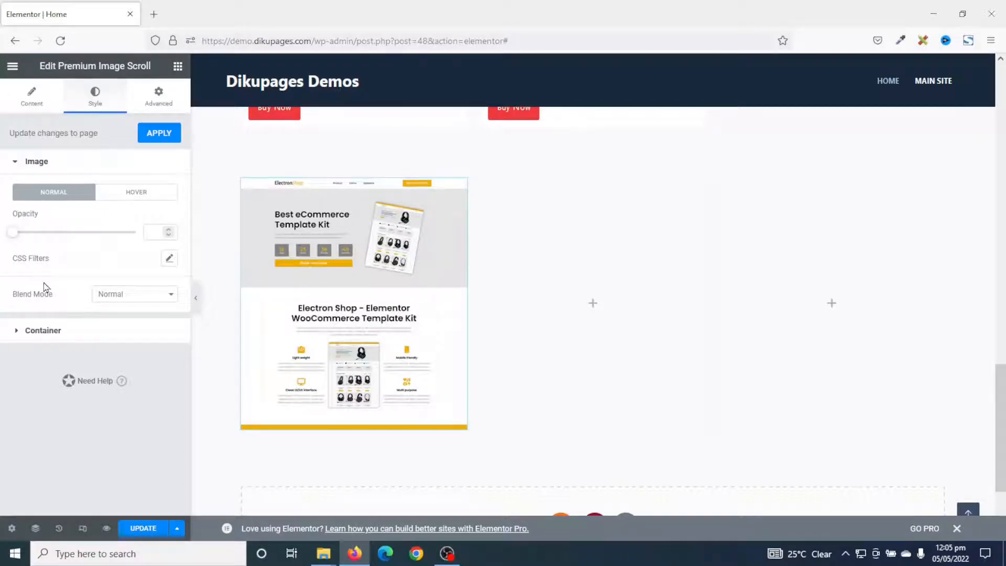
{"action": "left_click", "coordinate": [353, 302]}
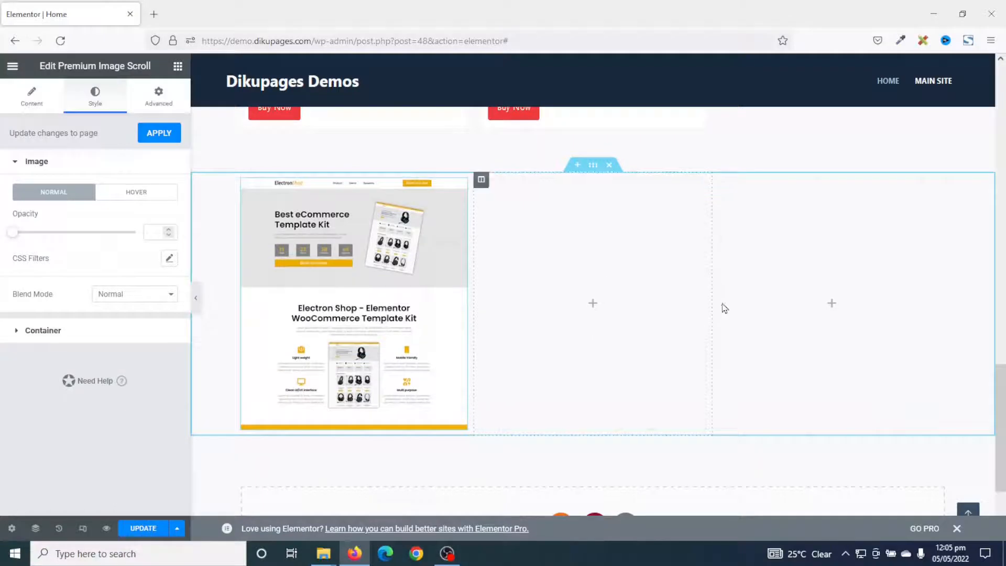
{"action": "right_click", "coordinate": [353, 302]}
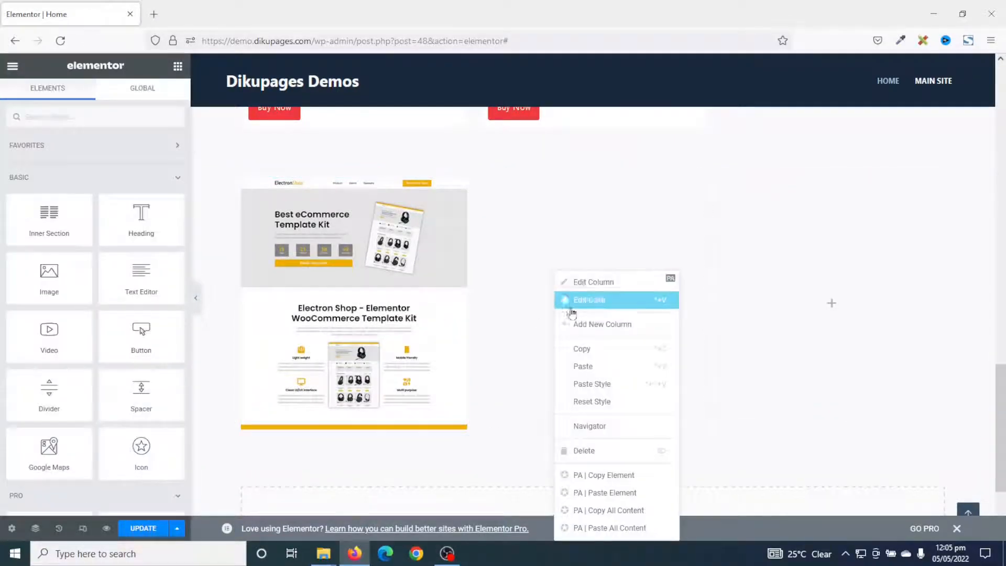
{"action": "left_click", "coordinate": [589, 300]}
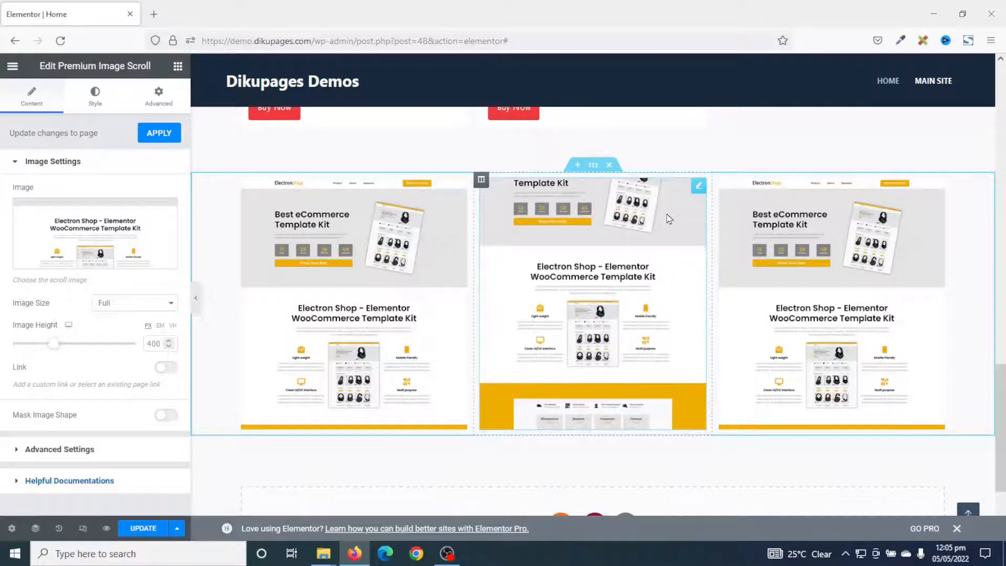
Replace the middle and right screenshots with the WriteIt blog and eBook Pro templates
{"action": "left_click", "coordinate": [94, 232]}
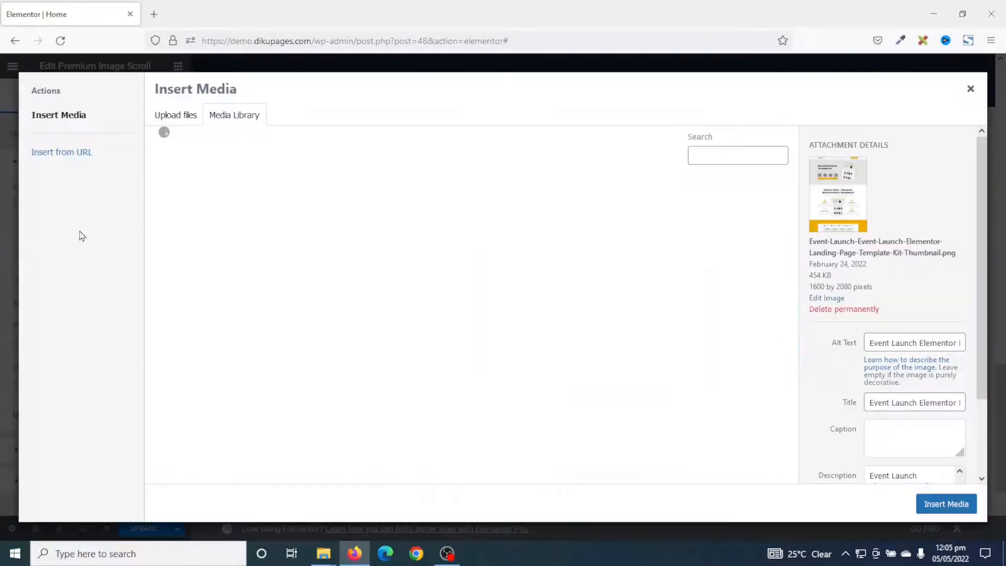
{"action": "left_click", "coordinate": [287, 218]}
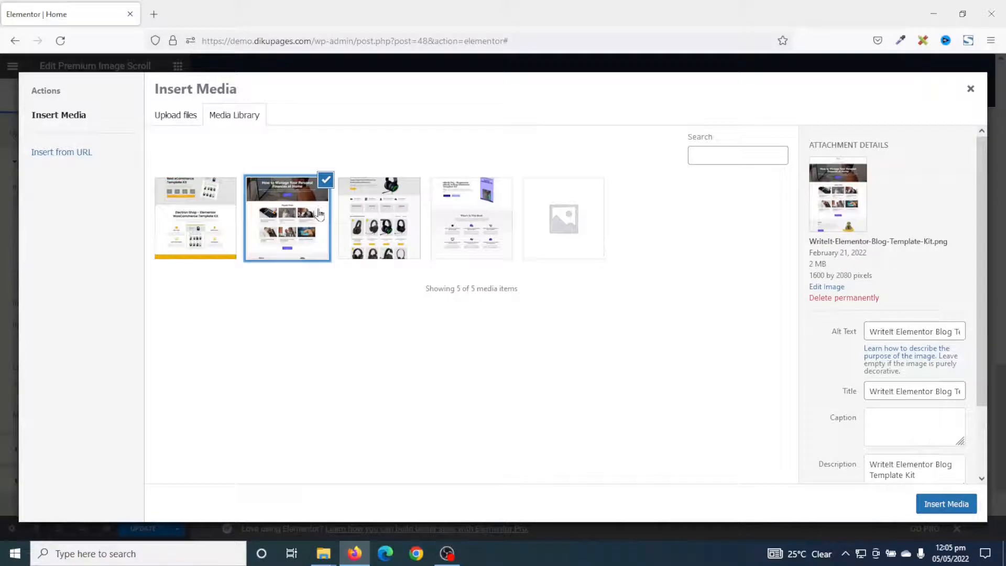
{"action": "left_click", "coordinate": [944, 503]}
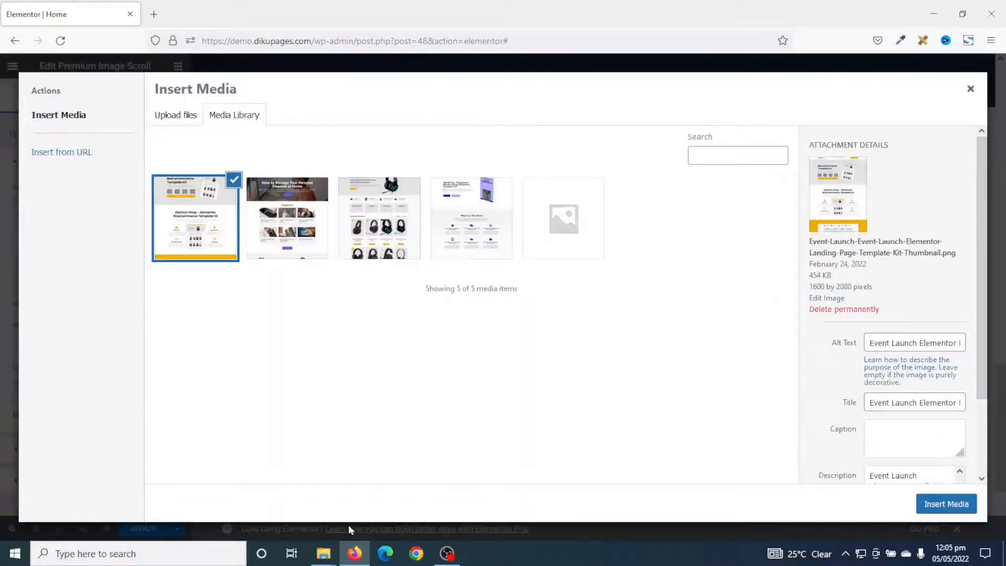
{"action": "left_click", "coordinate": [946, 504]}
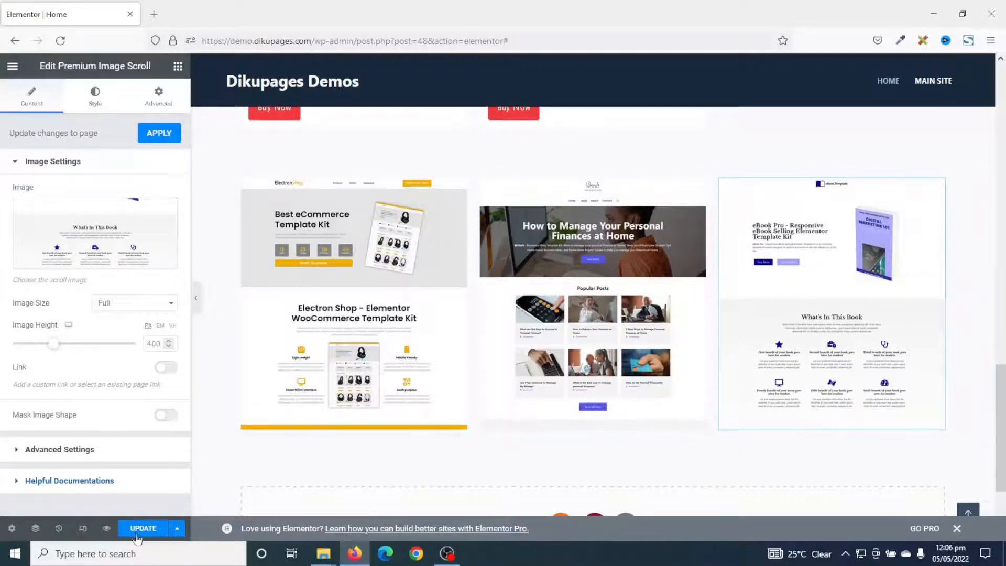
Update the page, preview changes, and scroll to the three hover-scrolling screenshots
{"action": "left_click", "coordinate": [142, 528]}
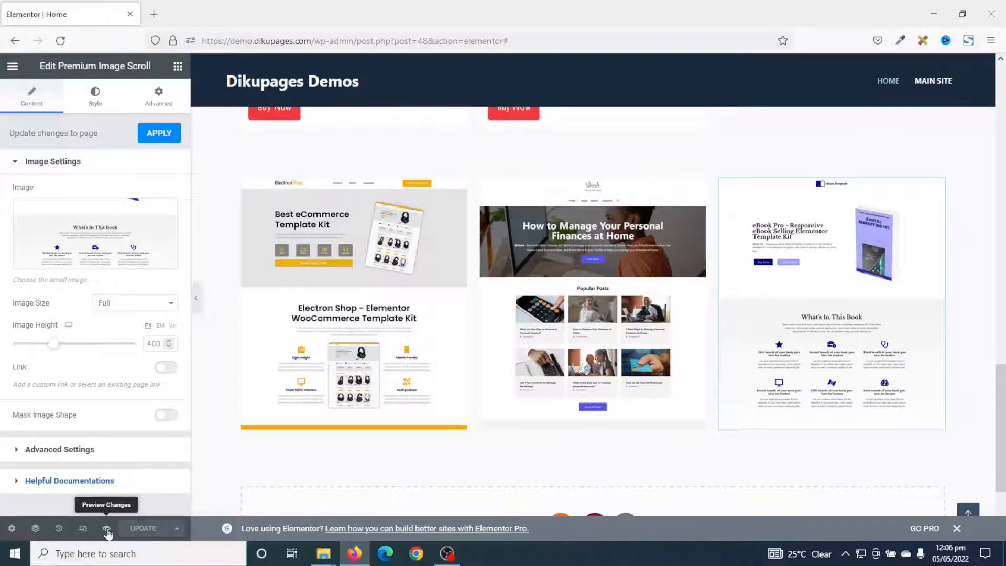
{"action": "left_click", "coordinate": [107, 528]}
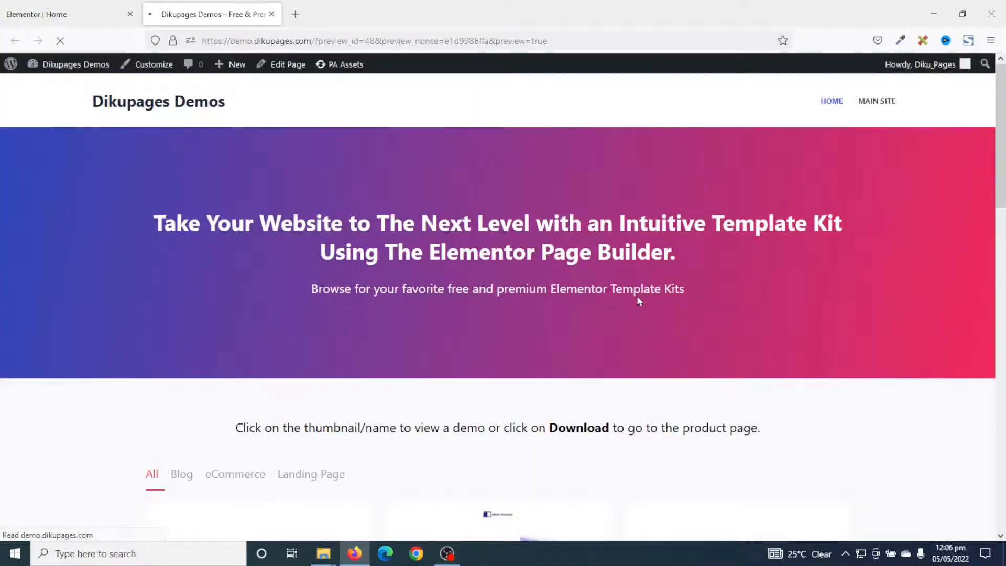
{"action": "scroll", "scroll_direction": "down", "scroll_amount": 3}
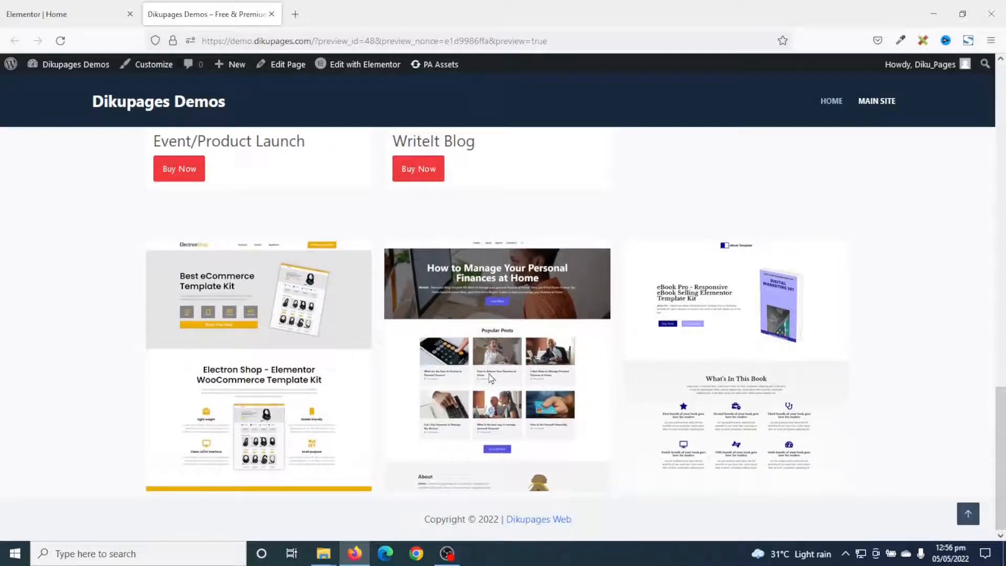
{"action": "scroll", "scroll_direction": "down", "scroll_amount": 3}
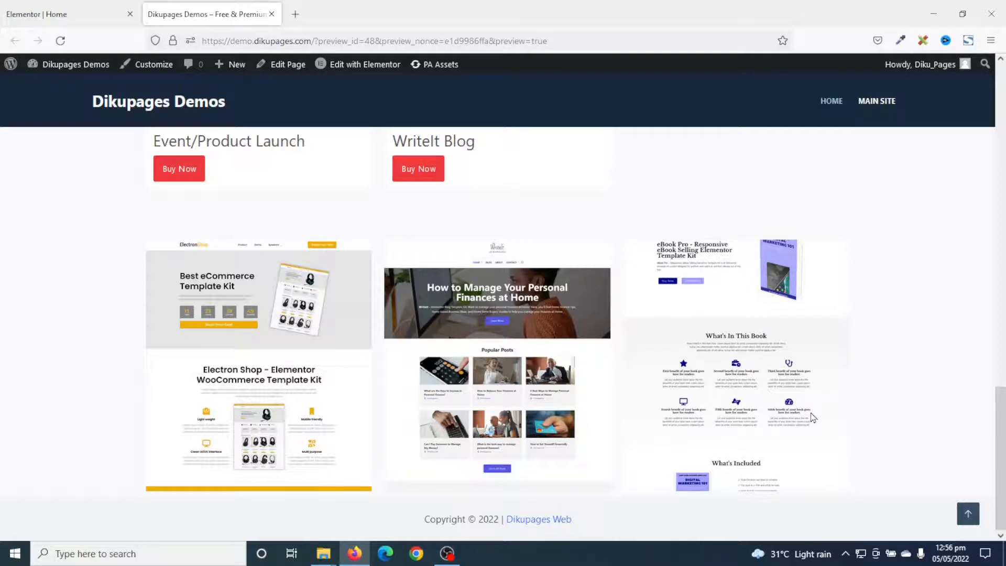
{"action": "scroll", "scroll_direction": "down", "scroll_amount": 3}
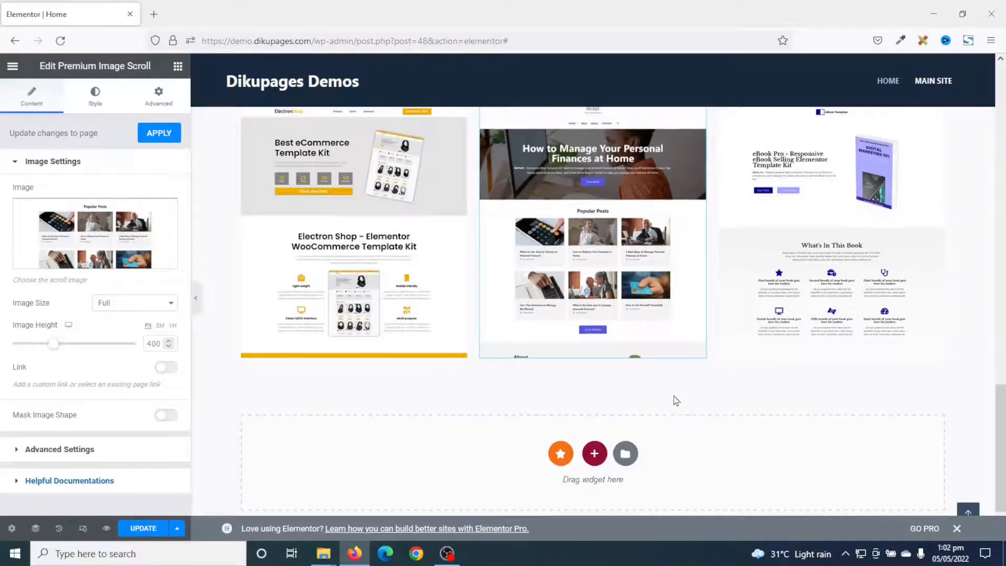
Insert the scroll-to-top.png enquiry-form screenshot into the new image scroll widget
{"action": "scroll", "scroll_direction": "down", "scroll_amount": 3}
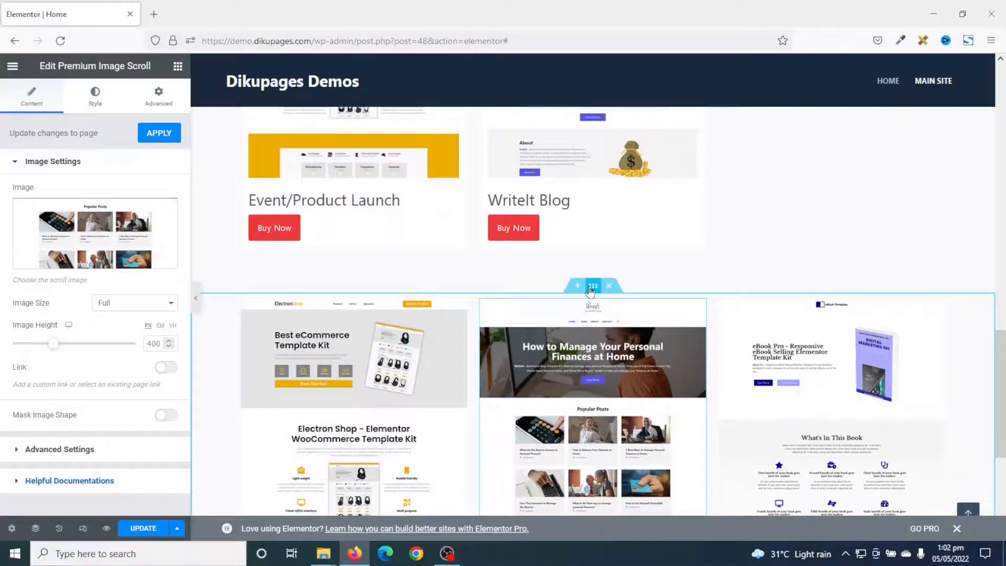
{"action": "left_click", "coordinate": [592, 285]}
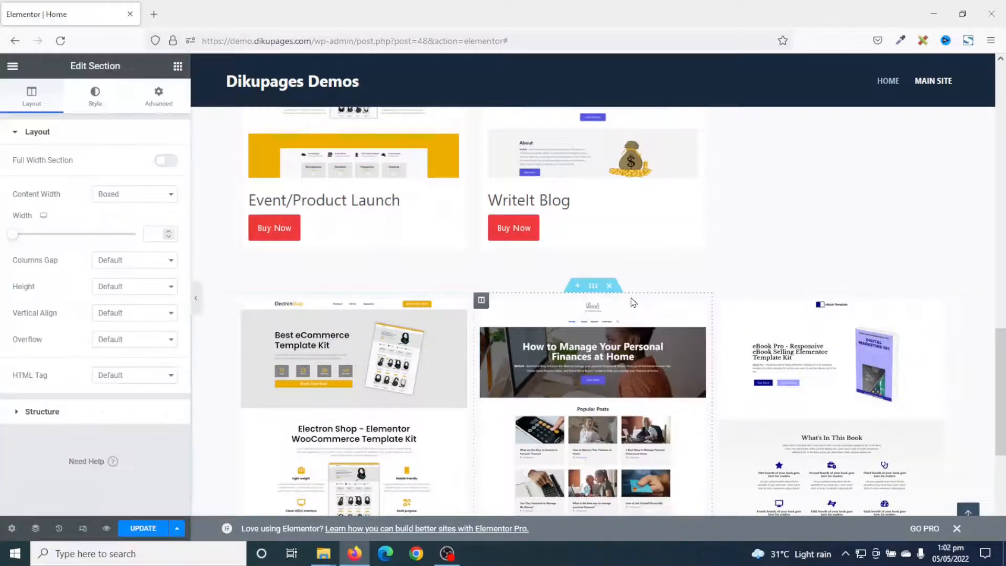
{"action": "scroll", "scroll_direction": "down", "scroll_amount": 3}
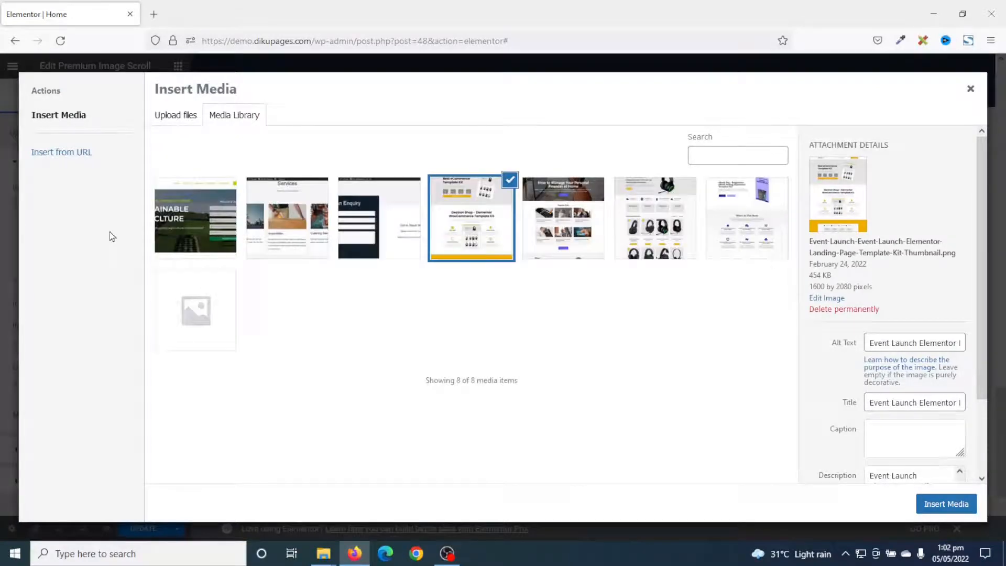
{"action": "left_click", "coordinate": [379, 217]}
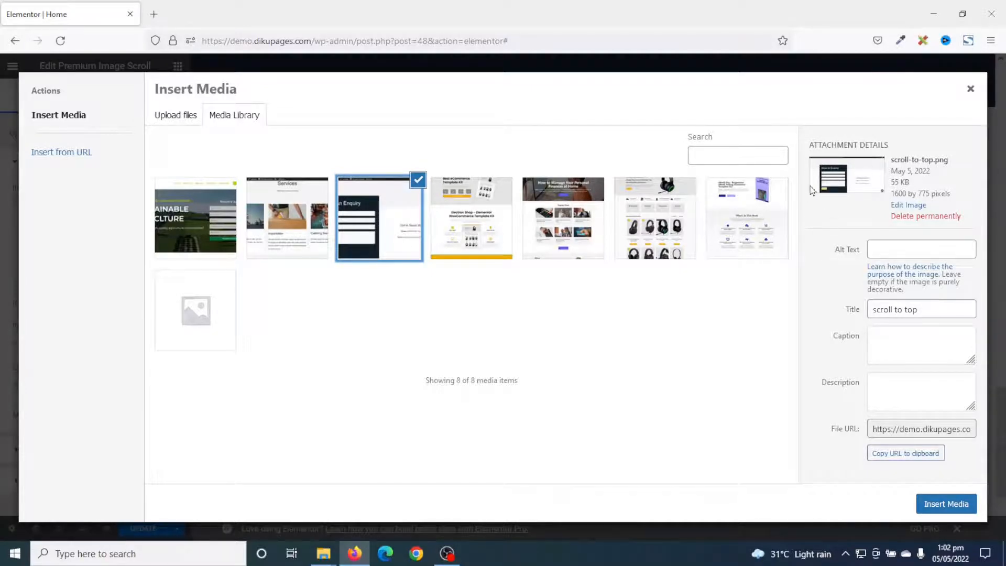
{"action": "left_click", "coordinate": [946, 504]}
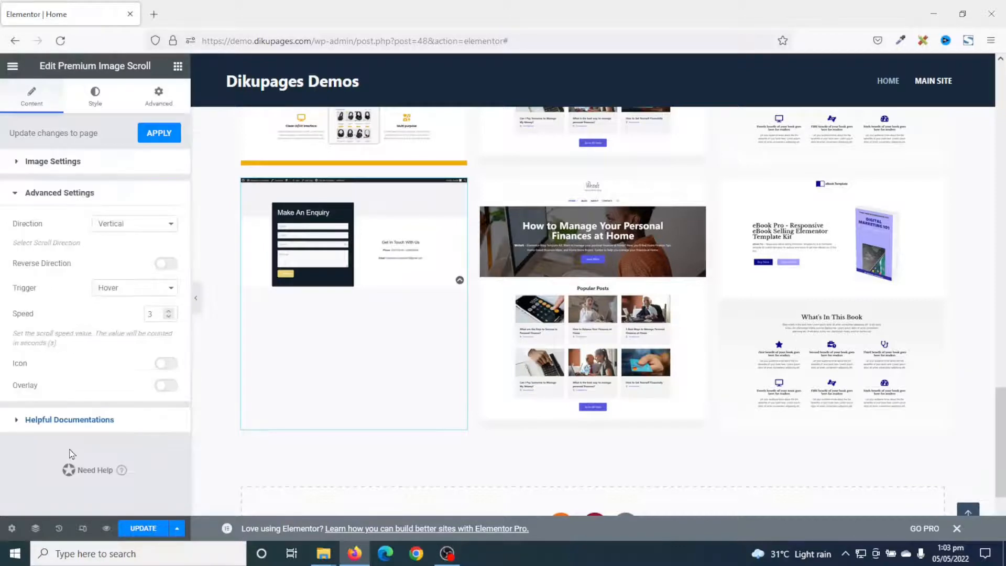
Set the enquiry screenshot's Advanced Settings scroll direction to Horizontal
{"action": "left_click", "coordinate": [60, 192]}
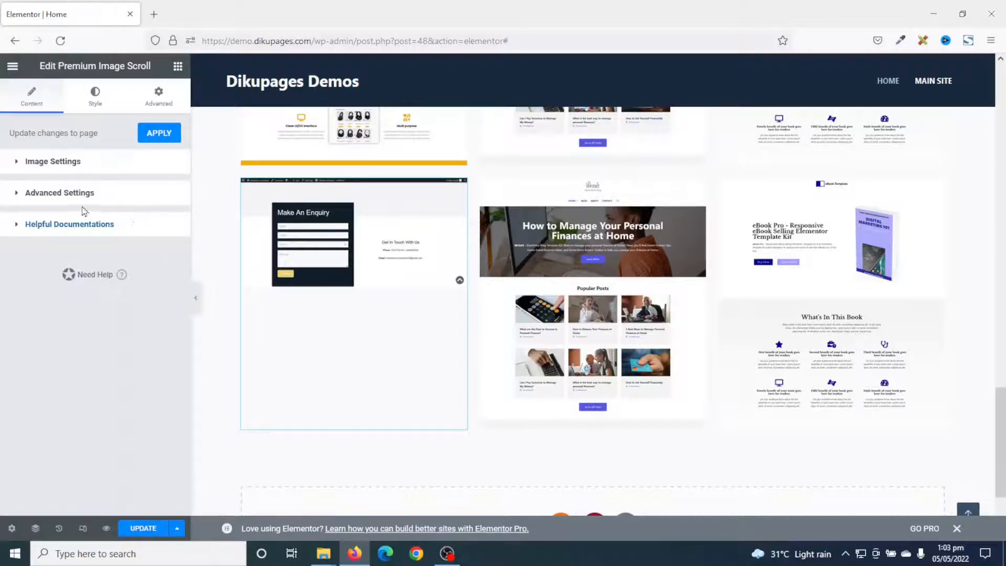
{"action": "left_click", "coordinate": [60, 193]}
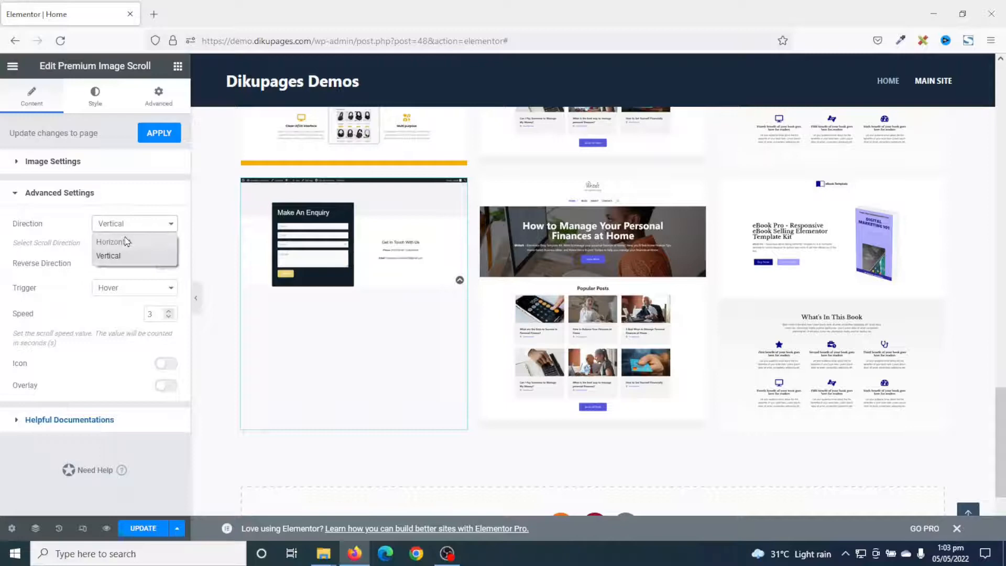
{"action": "left_click", "coordinate": [110, 242]}
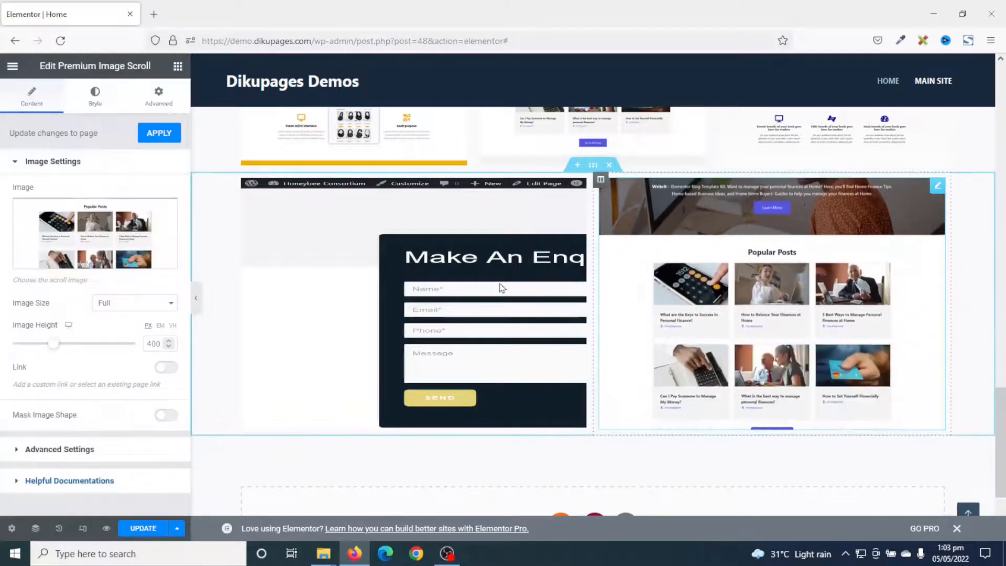
Insert the top.png Services page screenshot into the second widget
{"action": "left_click", "coordinate": [95, 232]}
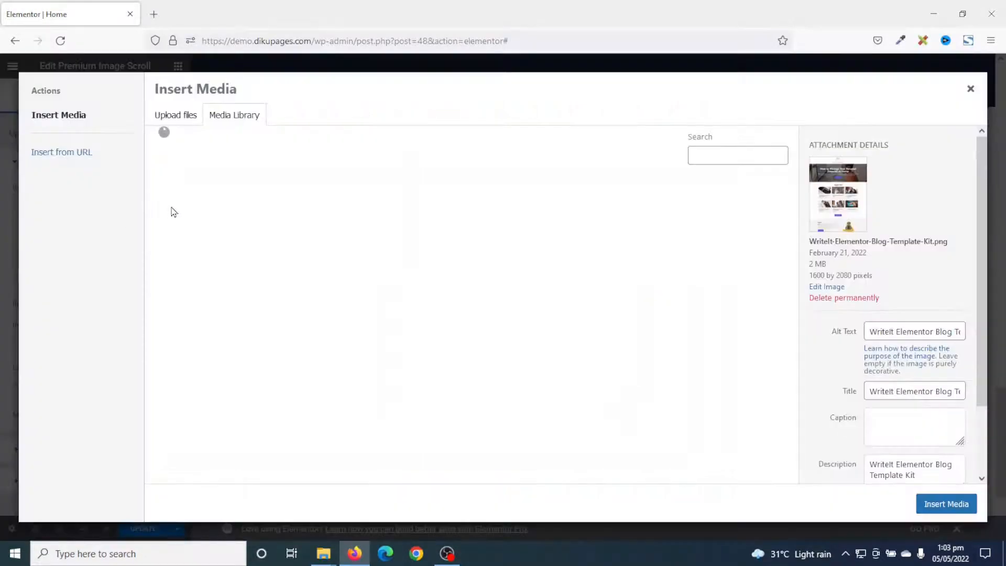
{"action": "left_click", "coordinate": [286, 217]}
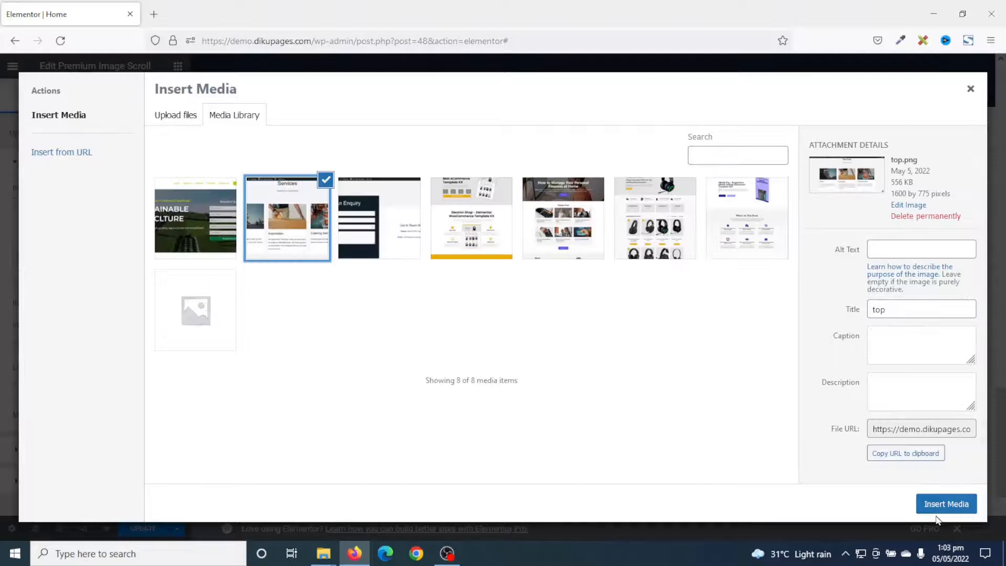
{"action": "left_click", "coordinate": [945, 503]}
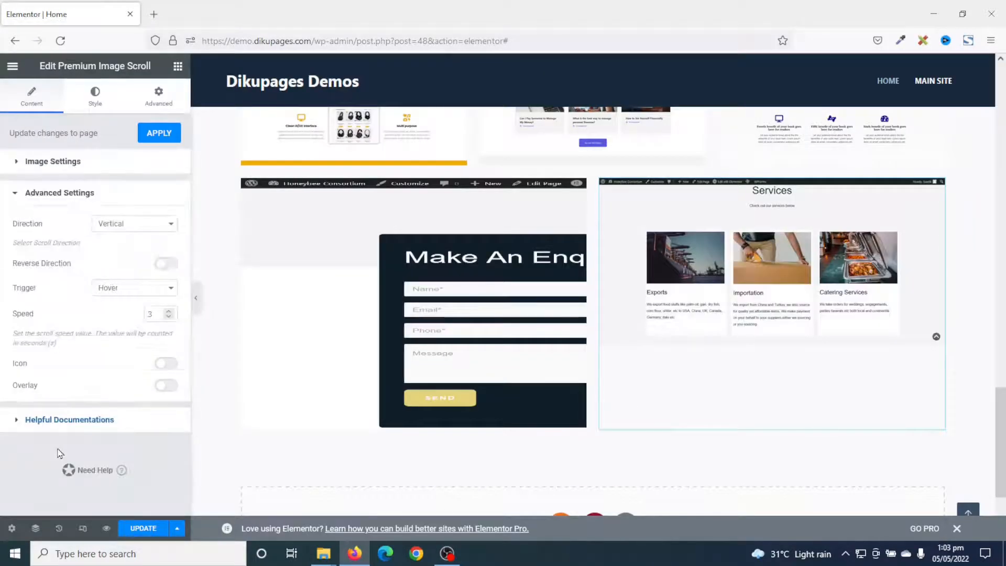
Set the Services screenshot's direction to Horizontal and trigger to Mouse Scroll
{"action": "left_click", "coordinate": [134, 224]}
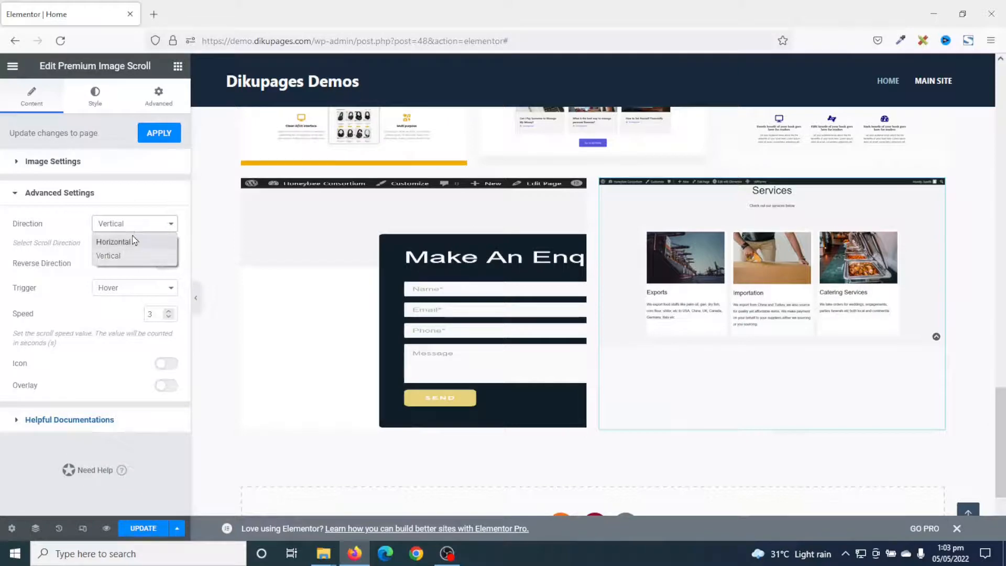
{"action": "left_click", "coordinate": [114, 241]}
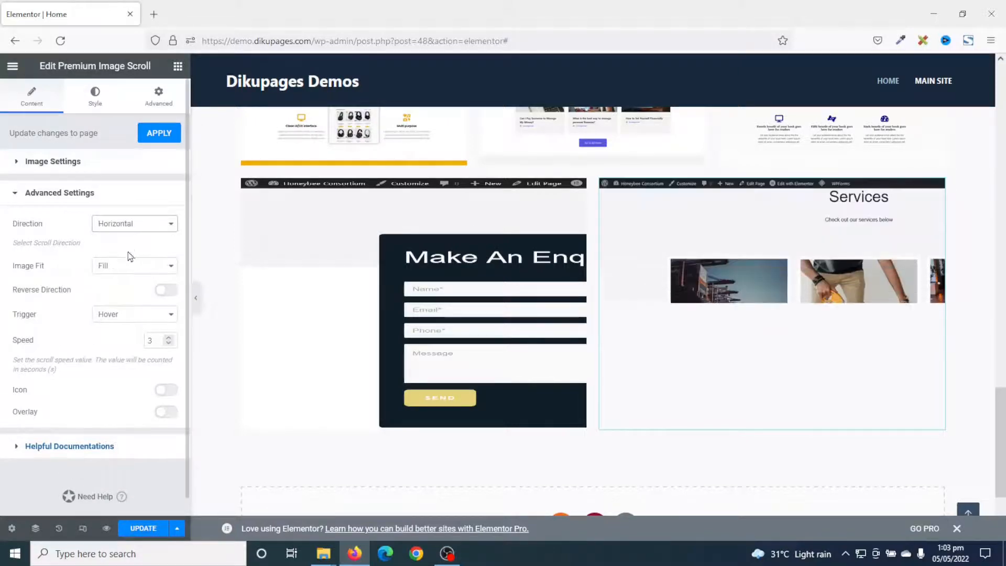
{"action": "left_click", "coordinate": [134, 313]}
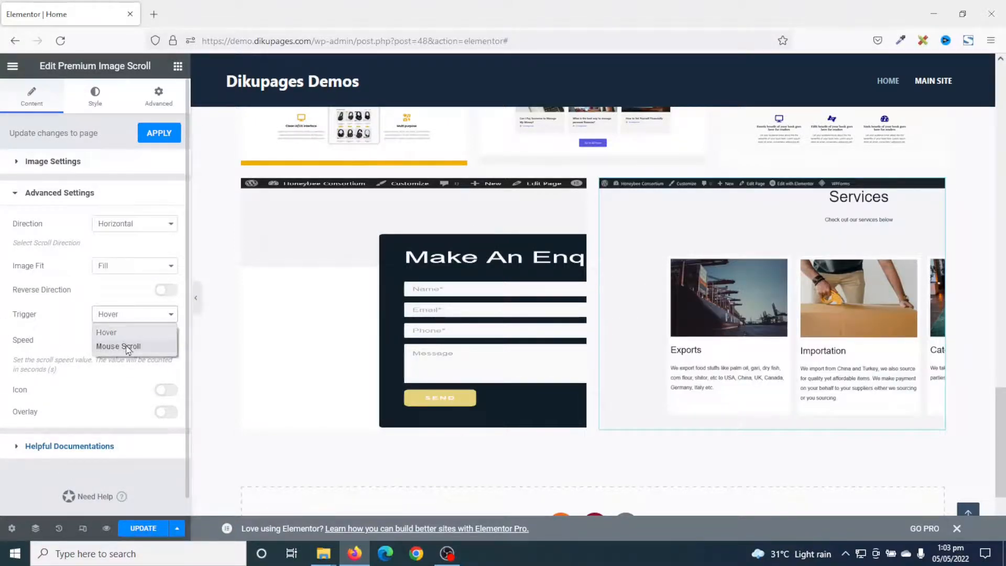
{"action": "left_click", "coordinate": [118, 346]}
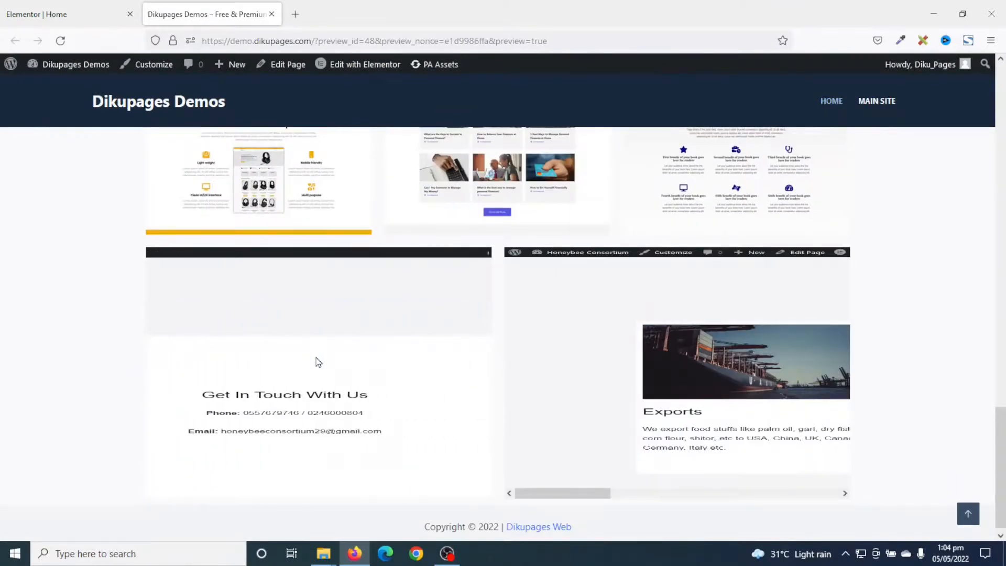
{"action": "left_click_drag", "start_coordinate": [562, 493], "coordinate": [640, 493]}
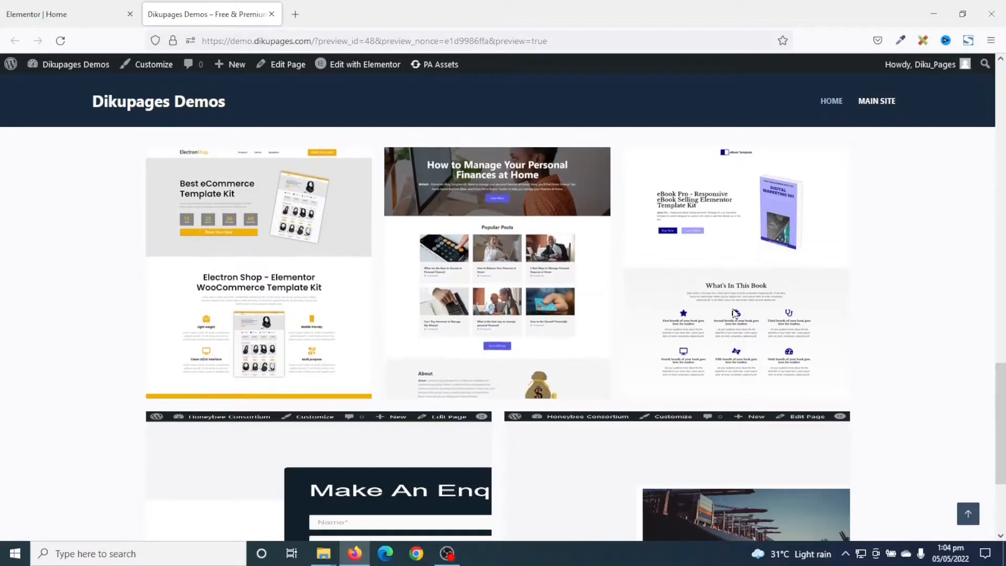
{"action": "scroll", "scroll_direction": "down", "scroll_amount": 3}
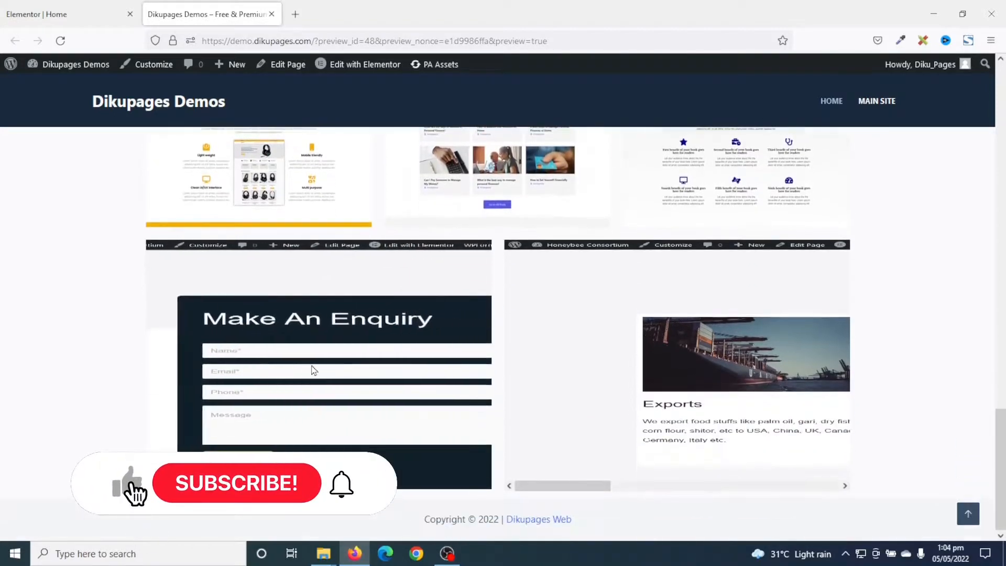